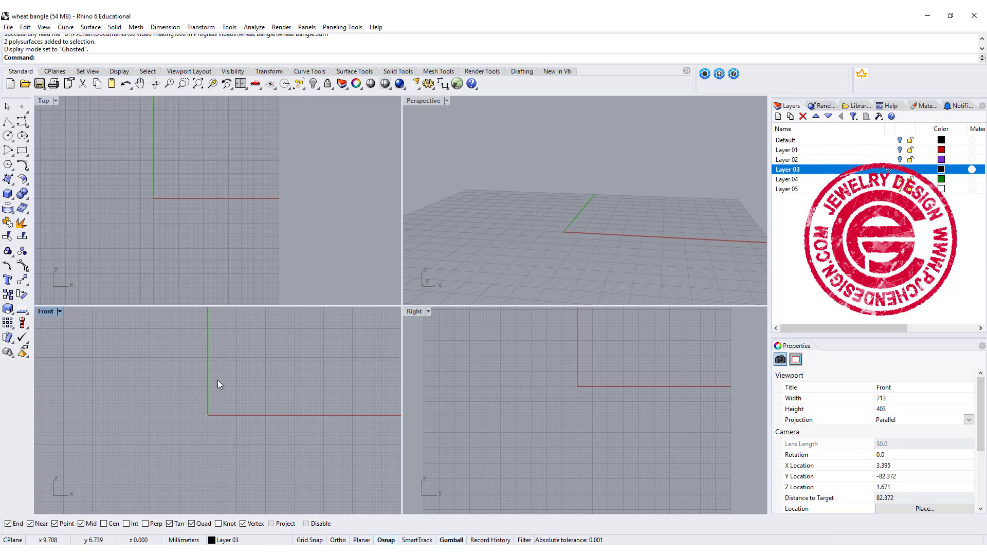
mouse_move(8, 135)
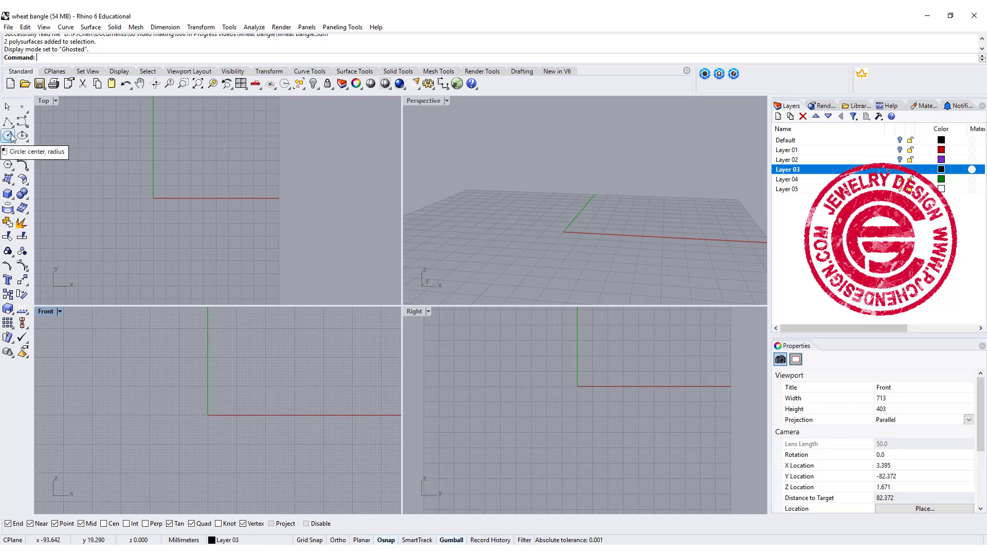
Draw an ellipse centred on the origin in Front with a first axis of 30.
left_click(8, 135)
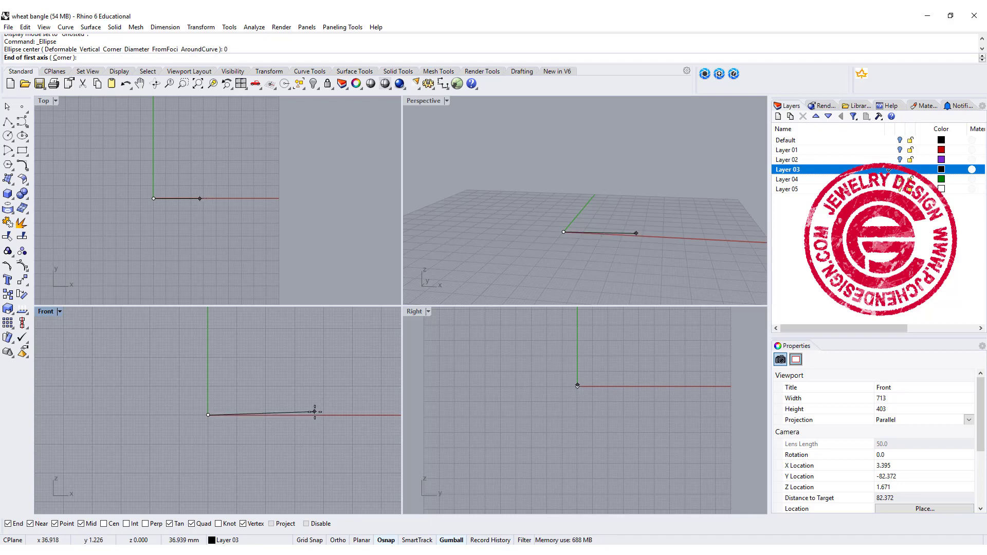
type("30")
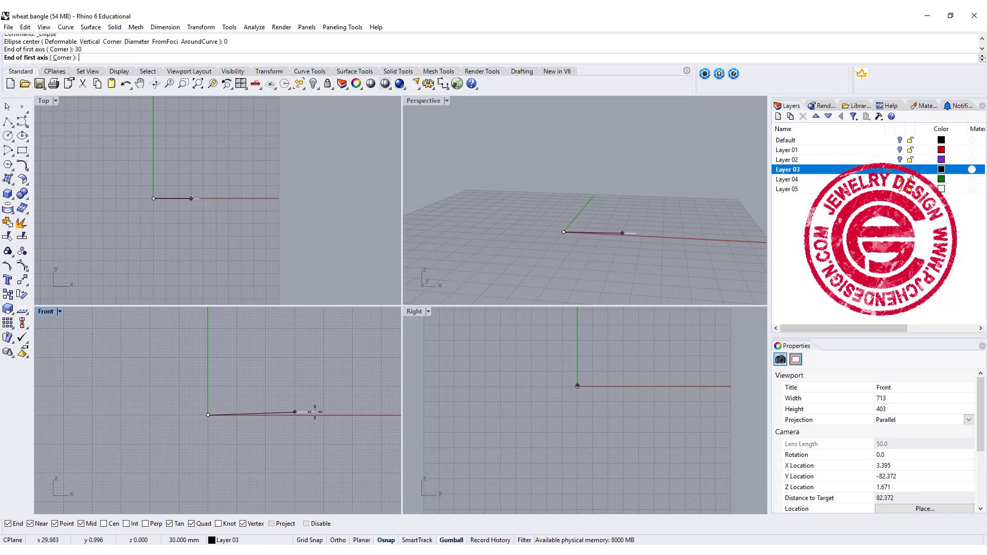
left_click(329, 415)
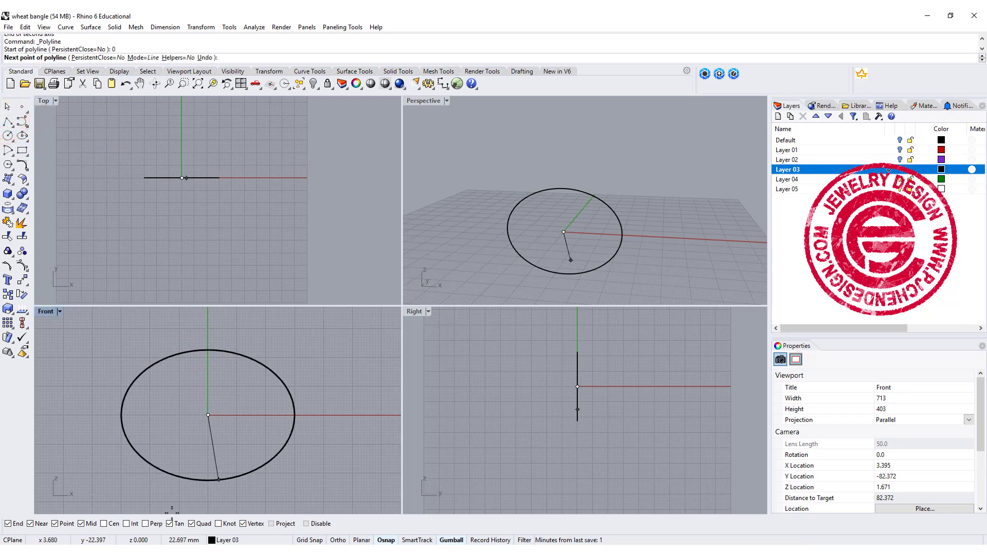
Trim away the ellipse bottom with a V-shaped polyline and delete the cutting lines.
left_click(146, 487)
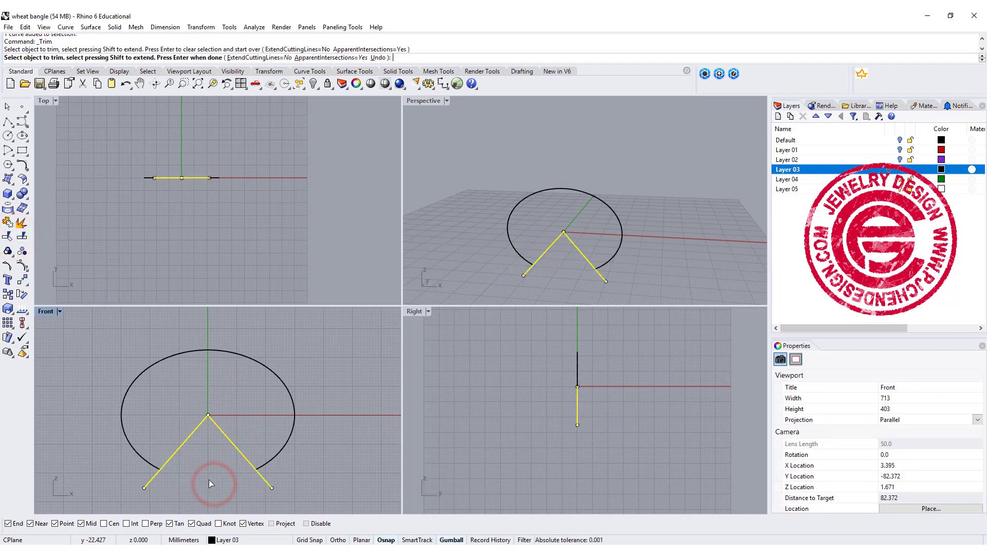
key("Delete")
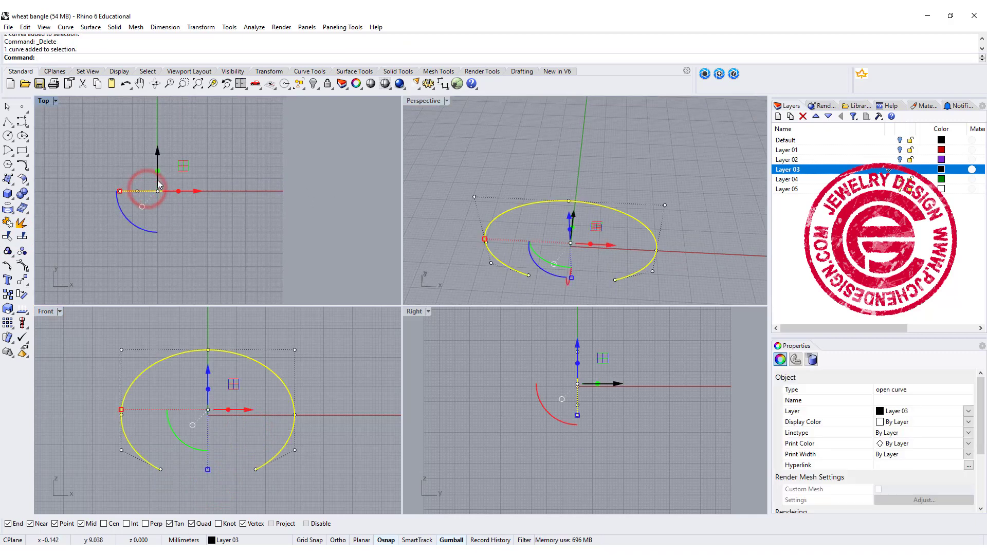
Measure the bangle curve's length and reuse the value for a straight line in Top.
type("L")
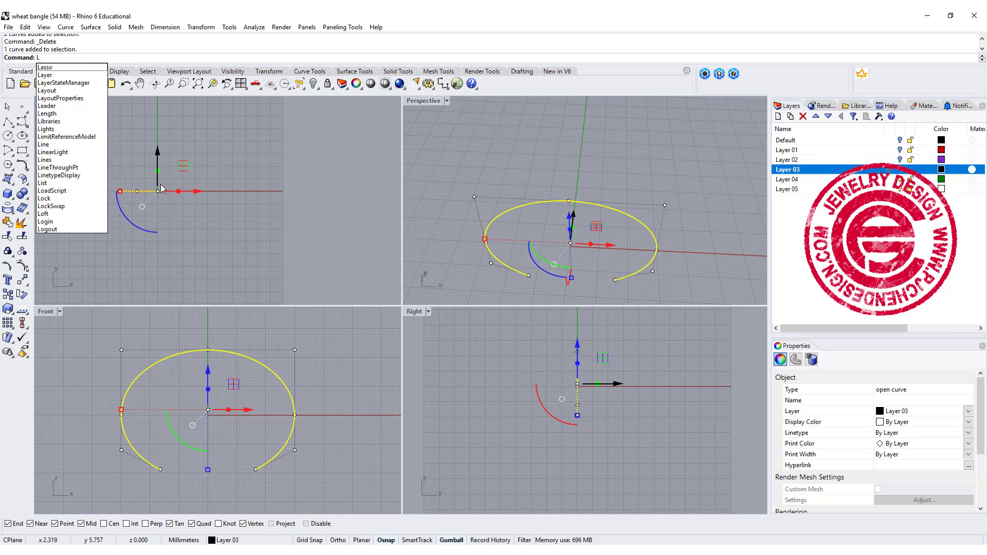
left_click(47, 113)
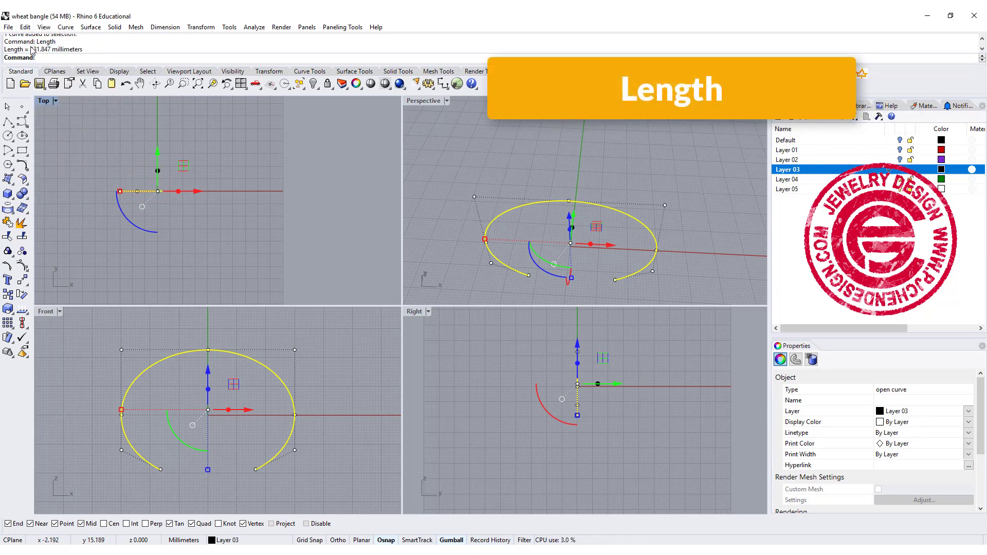
double_click(40, 49)
type("Divide")
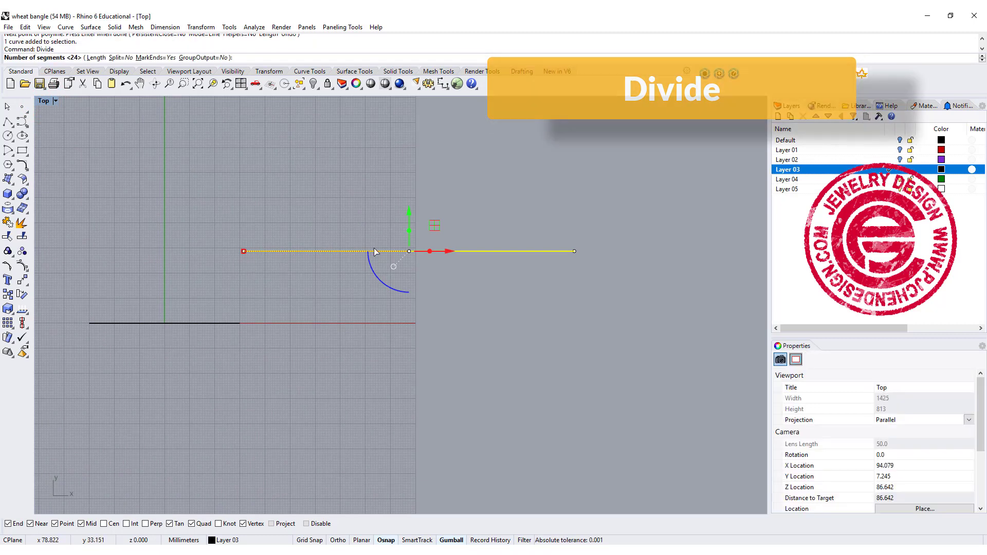
mouse_move(345, 238)
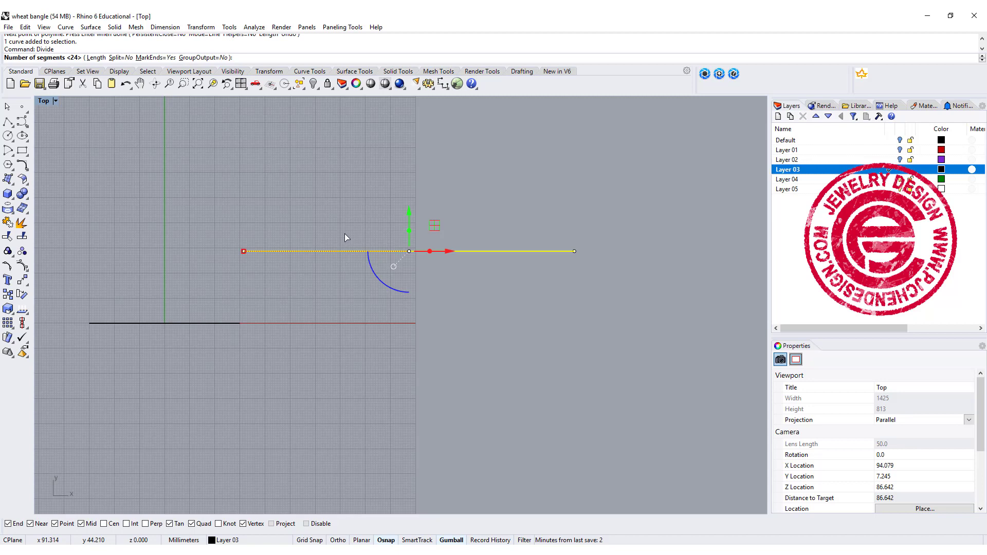
mouse_move(562, 263)
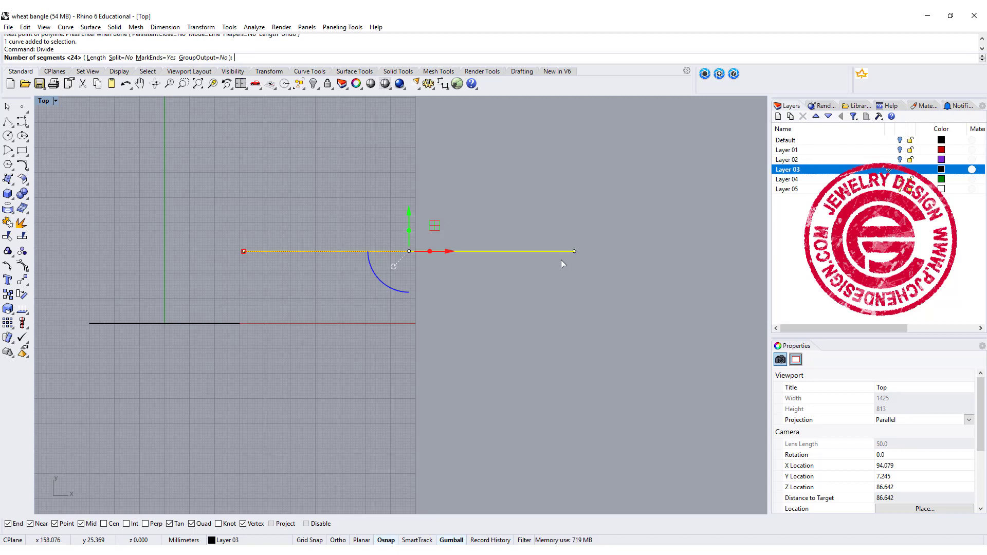
mouse_move(356, 190)
type("20")
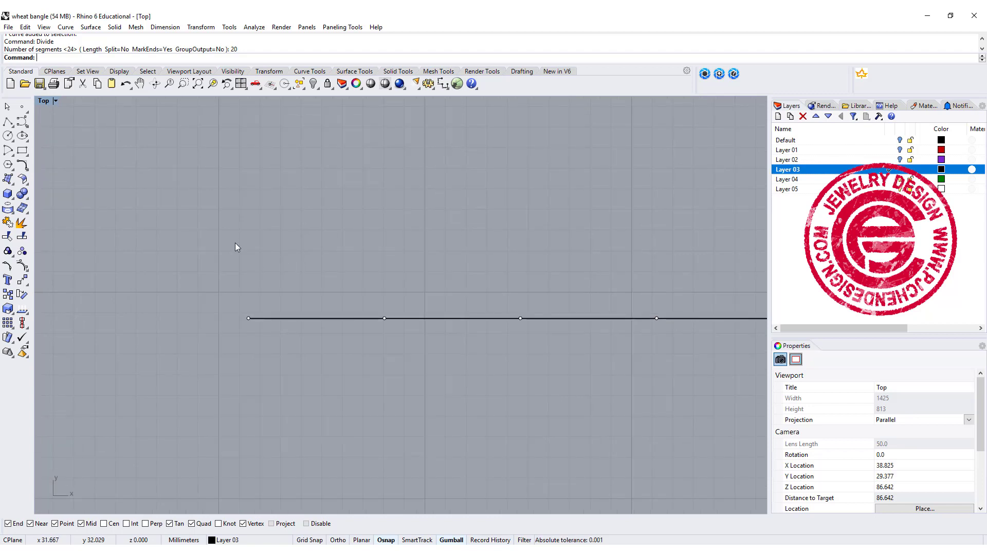
Draw an arc from the first division point, reshape it and mirror it into a leaf outline.
left_click(8, 149)
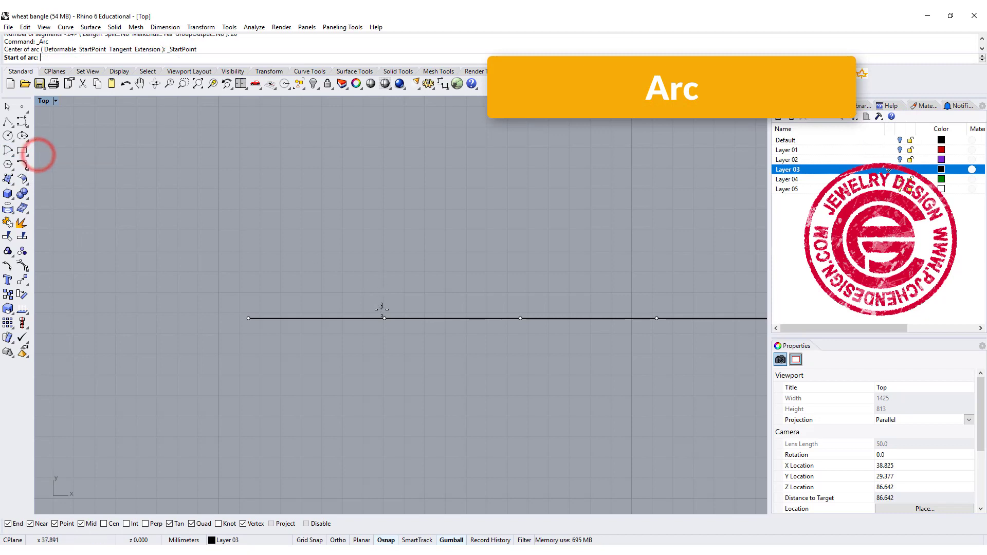
left_click(247, 289)
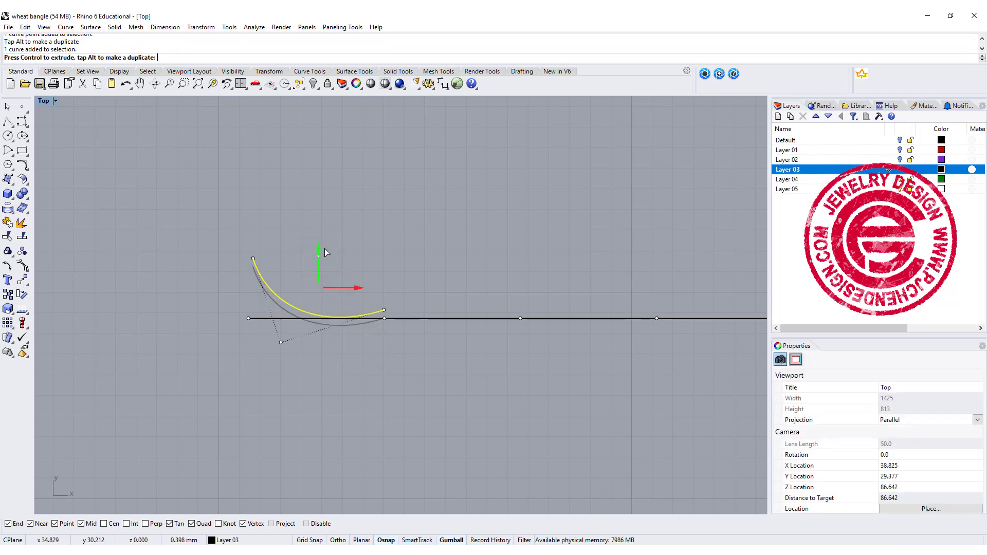
left_click(384, 311)
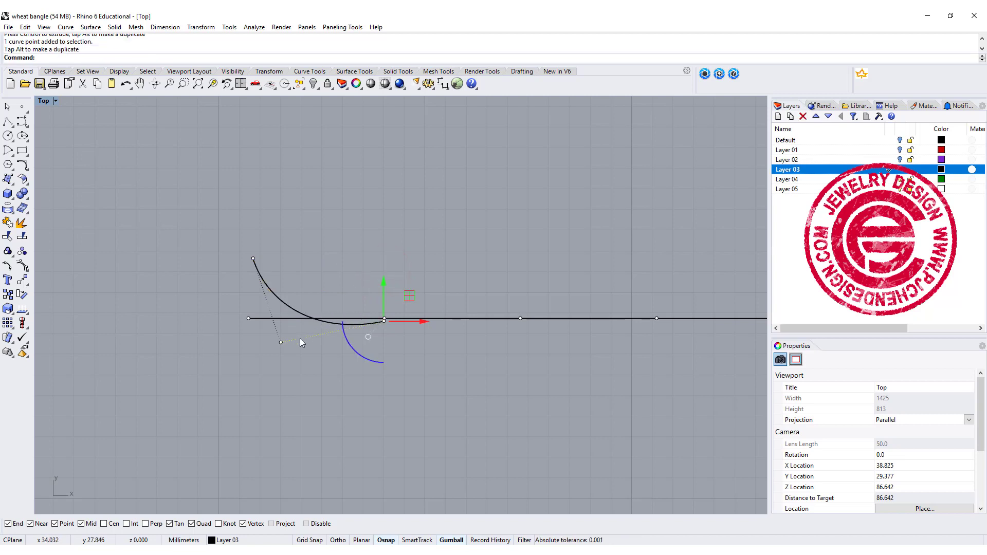
left_click(302, 311)
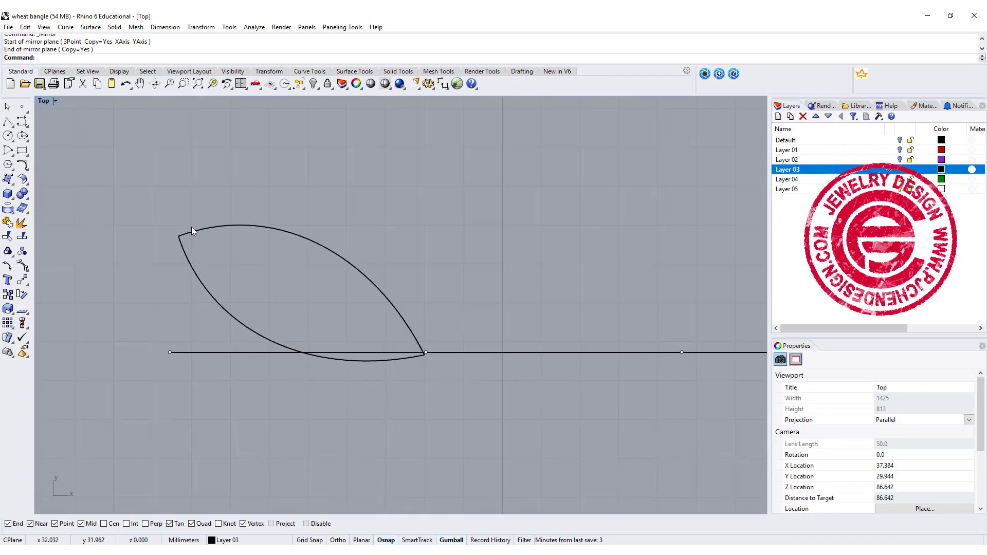
Round the leaf's tips with a 0.3 fillet and return to the four-view layout.
left_click(8, 164)
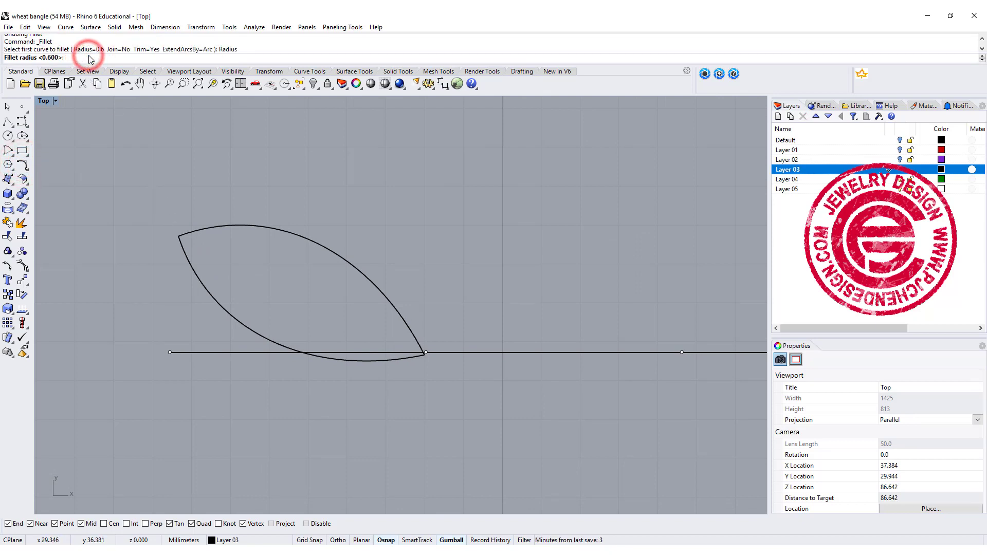
type("0.3")
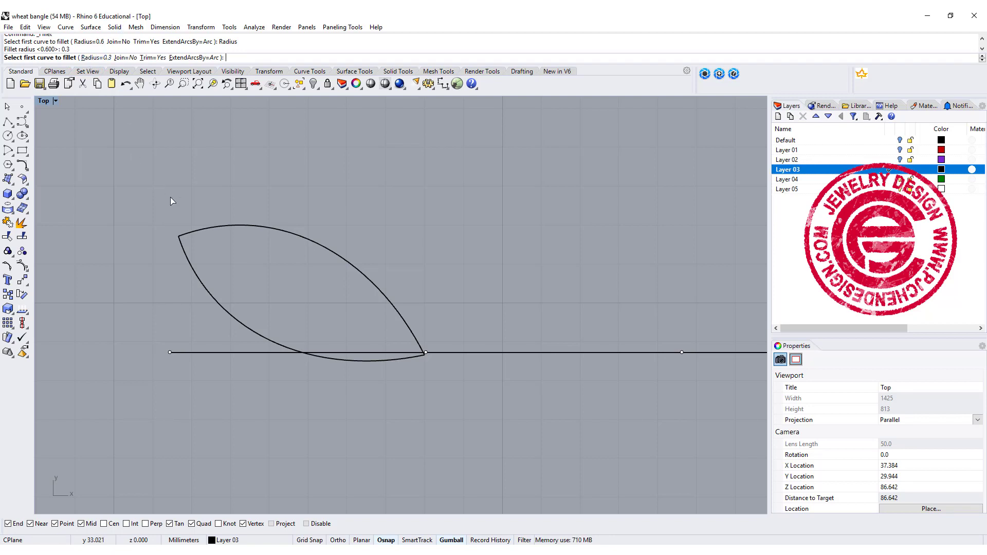
left_click(194, 233)
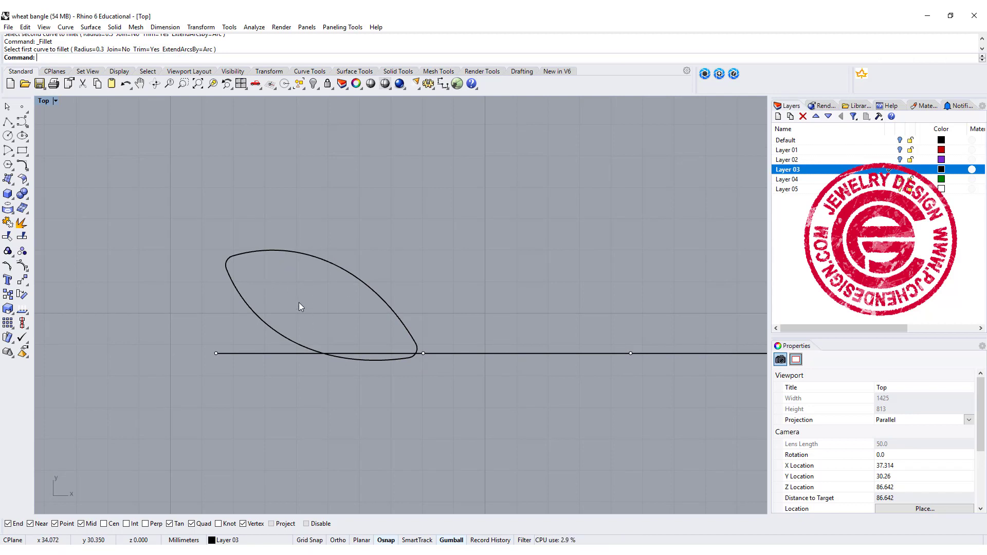
left_click(45, 101)
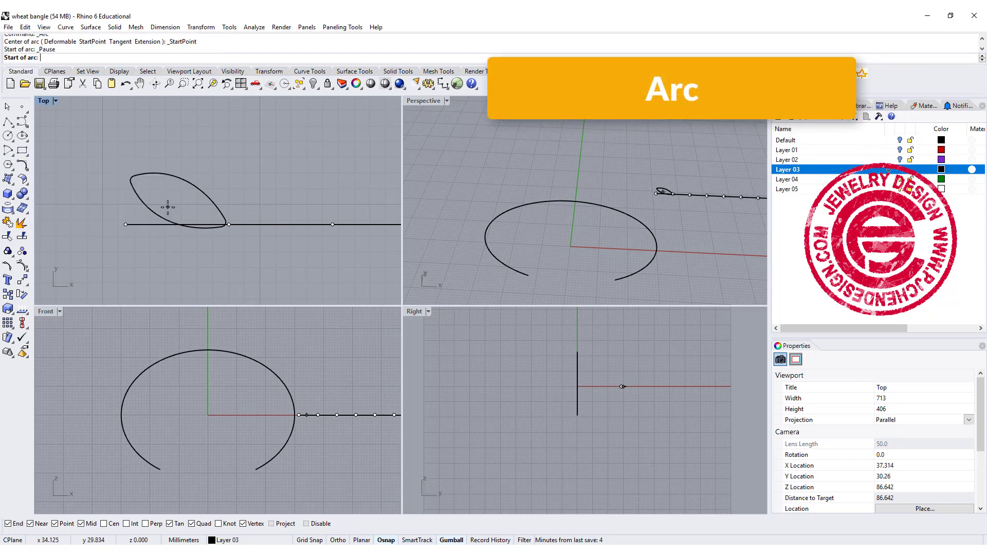
Draw and position an upright cross-section arc across the leaf, then maximize Perspective.
left_click(168, 238)
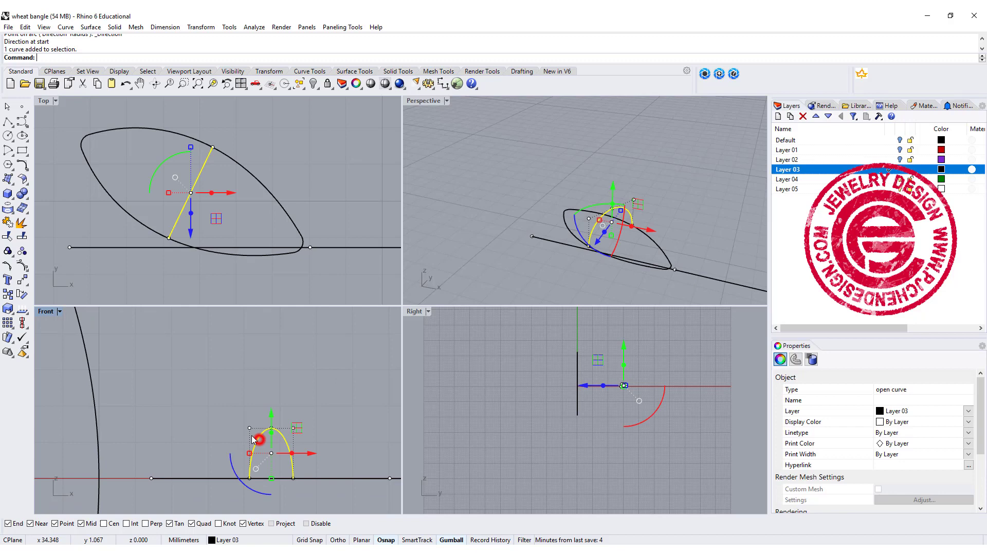
left_click_drag(271, 434, 271, 387)
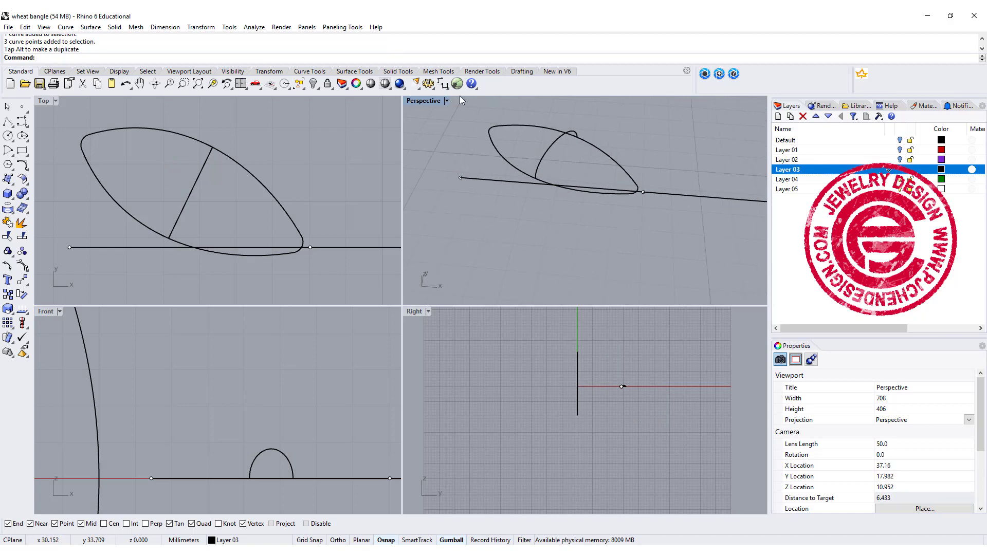
double_click(423, 101)
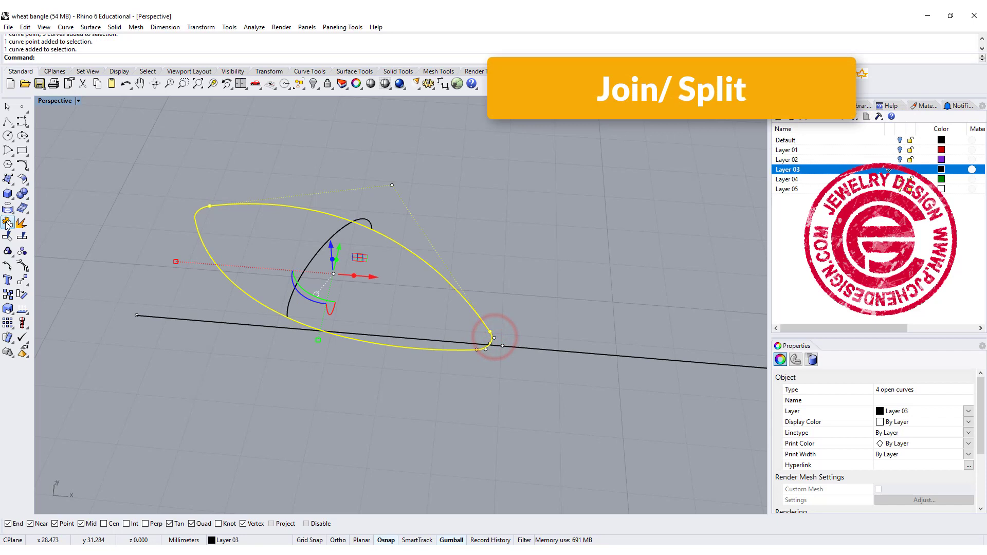
Join the leaf outline and split it at its right tip into upper and lower halves.
left_click(8, 236)
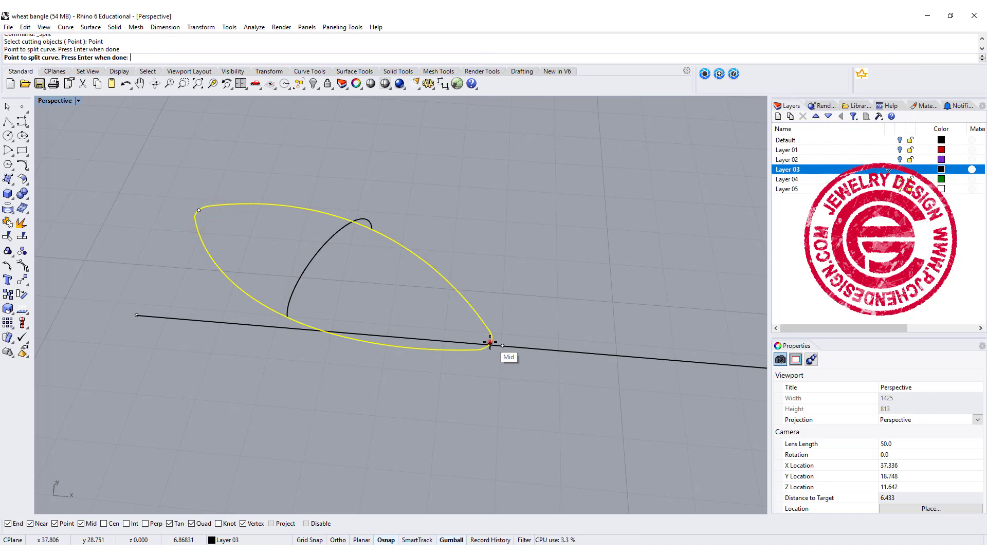
left_click(490, 342)
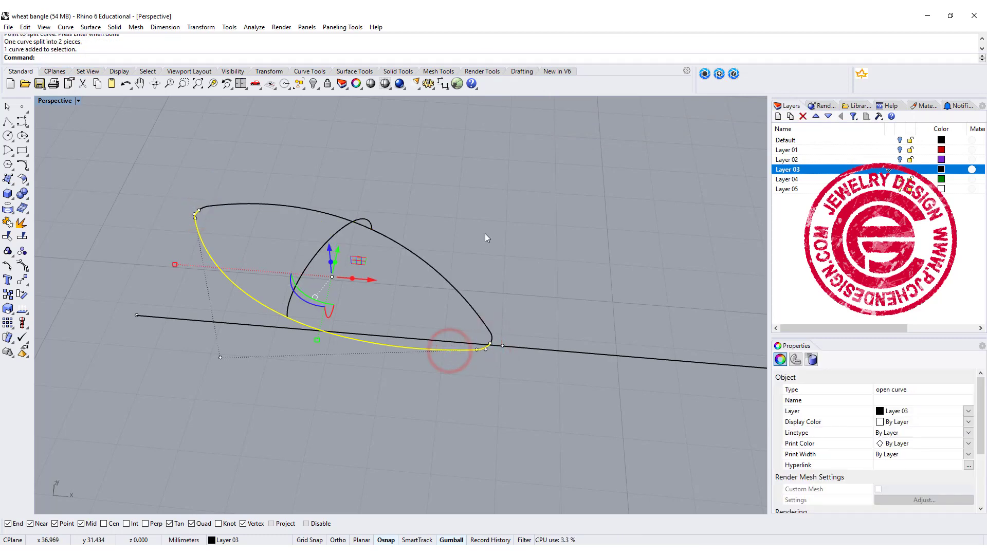
left_click(90, 26)
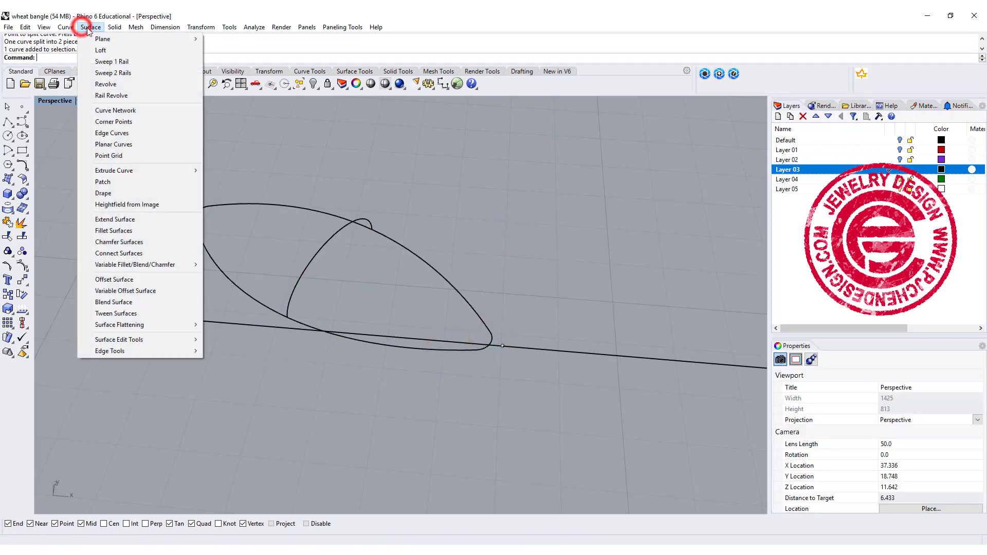
Sweep 2 Rails along both outline halves through the tip point and arch into a domed surface.
left_click(112, 72)
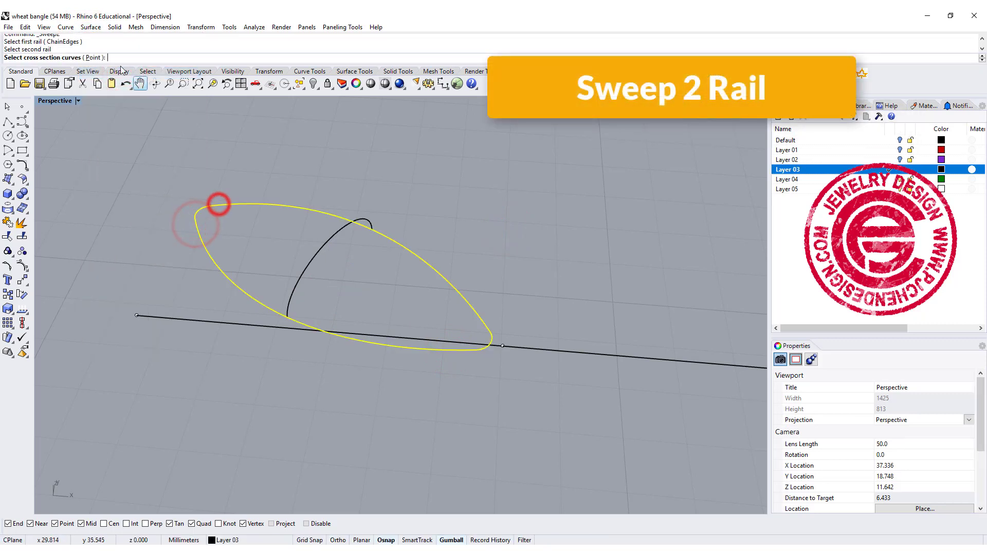
left_click(215, 203)
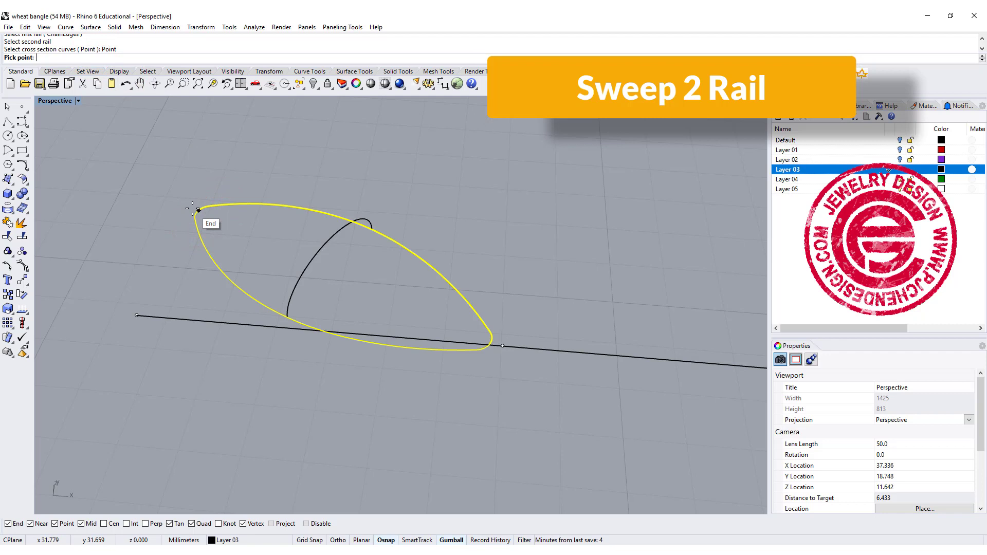
left_click(308, 261)
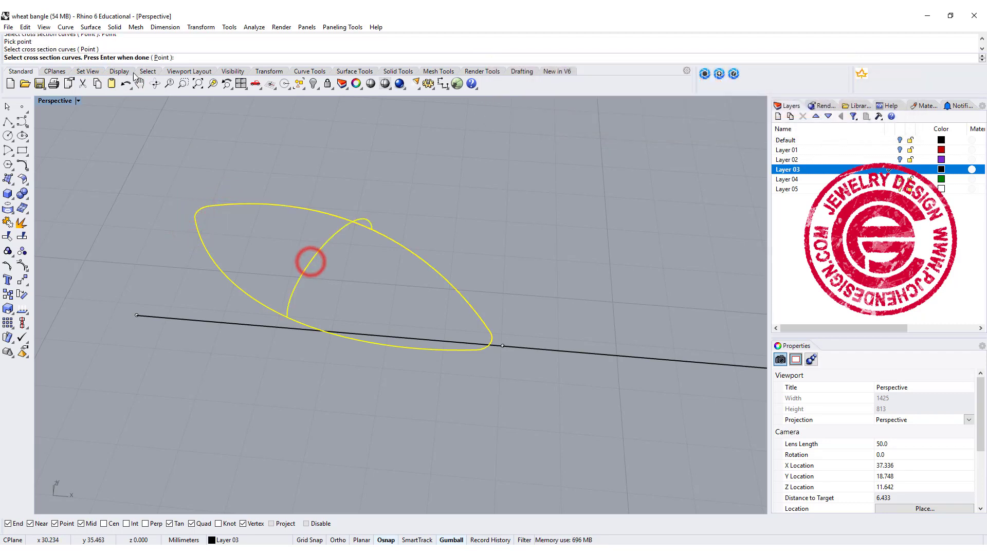
left_click(485, 345)
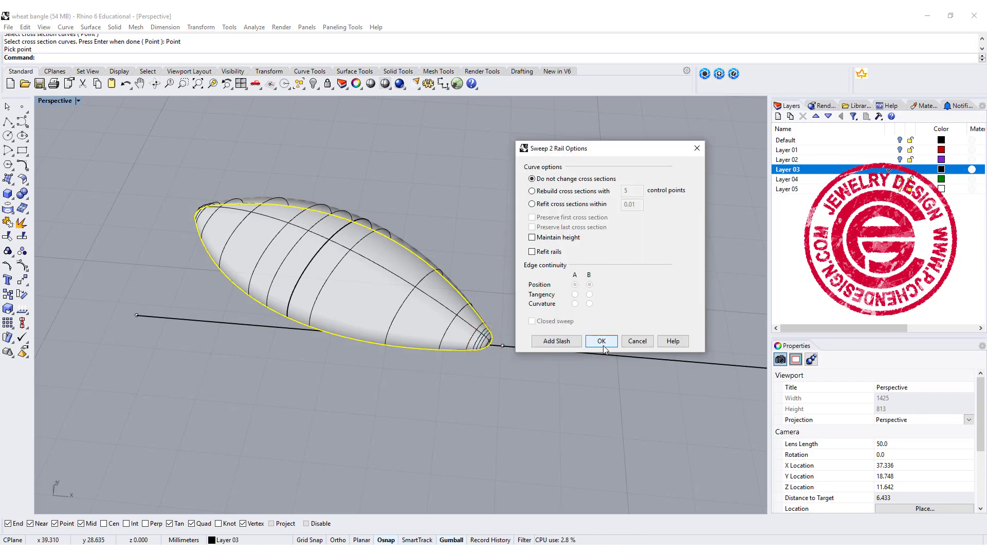
left_click(600, 340)
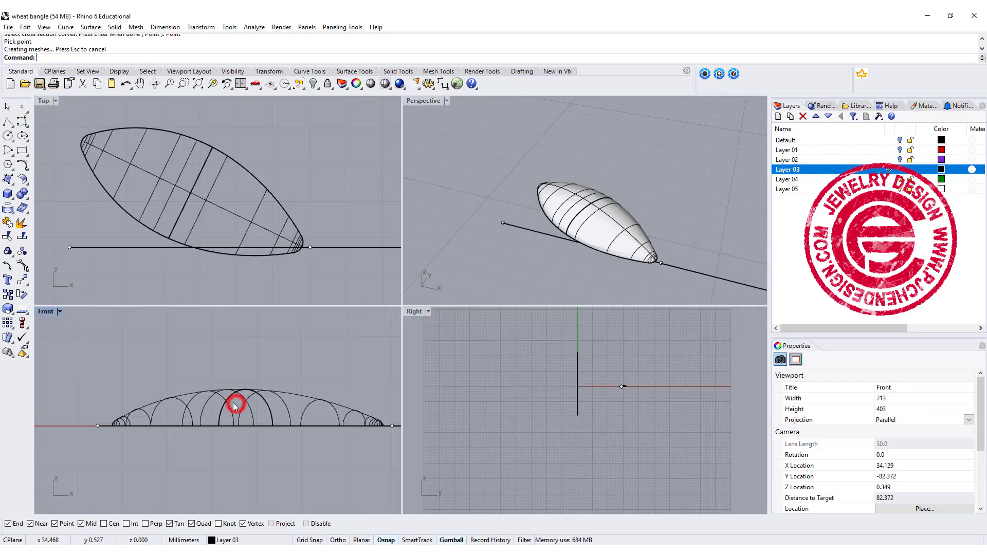
left_click(235, 404)
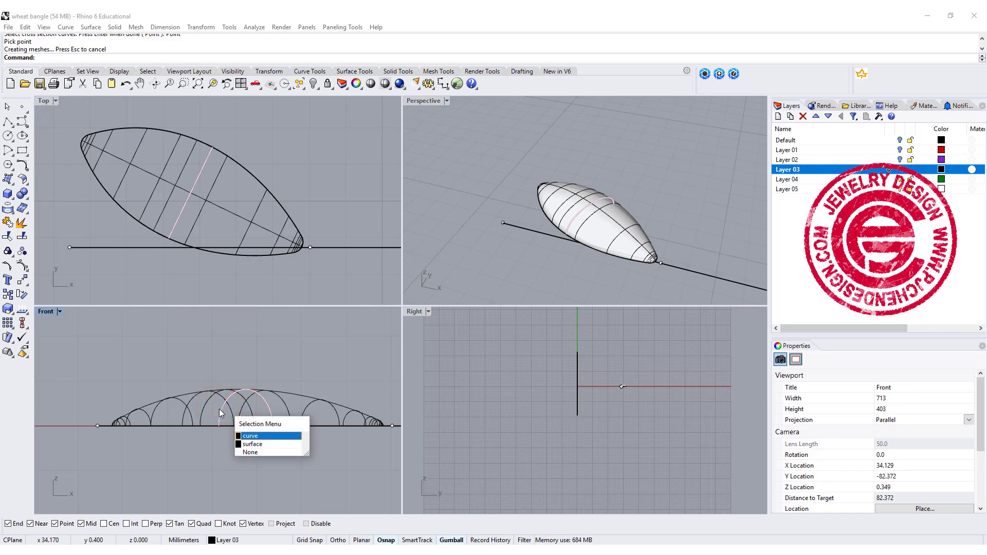
Tilt the domed surface toward its tip and mirror a flipped copy beneath it as the underside.
left_click(252, 444)
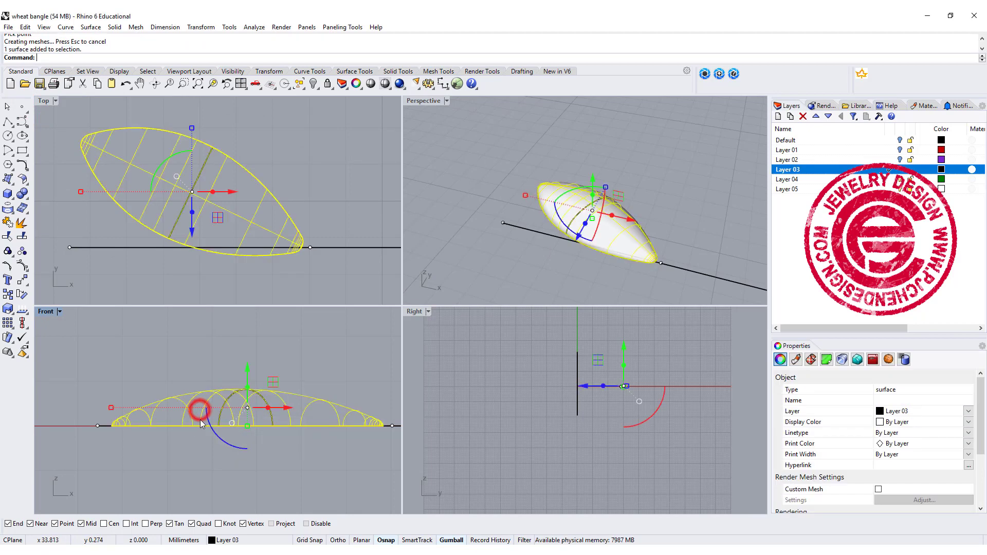
left_click_drag(191, 410, 224, 446)
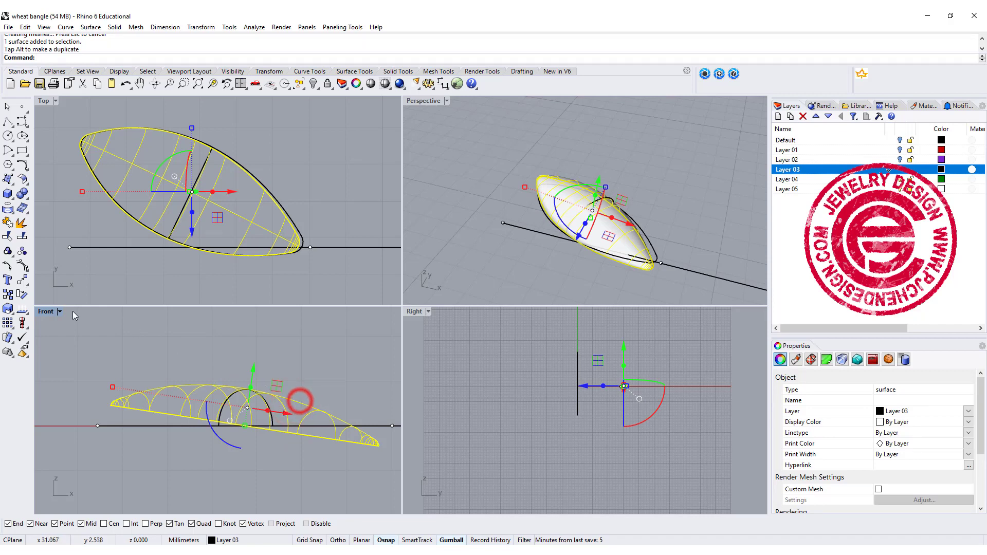
left_click(9, 280)
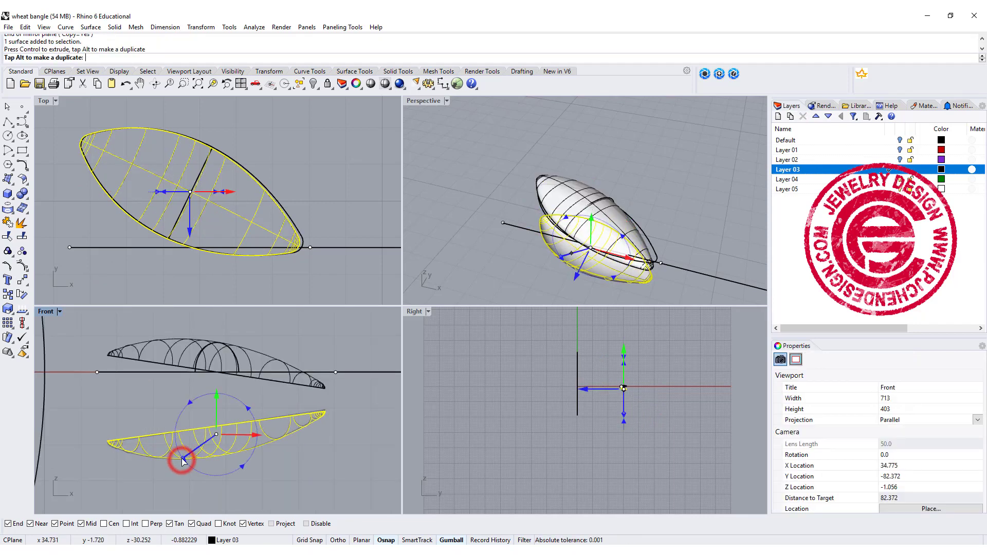
left_click_drag(183, 460, 180, 457)
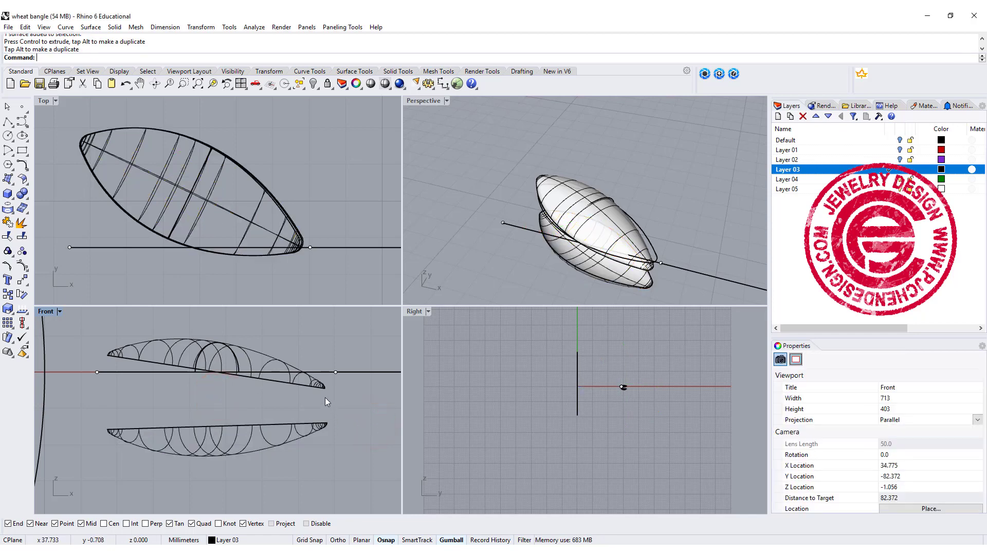
mouse_move(324, 339)
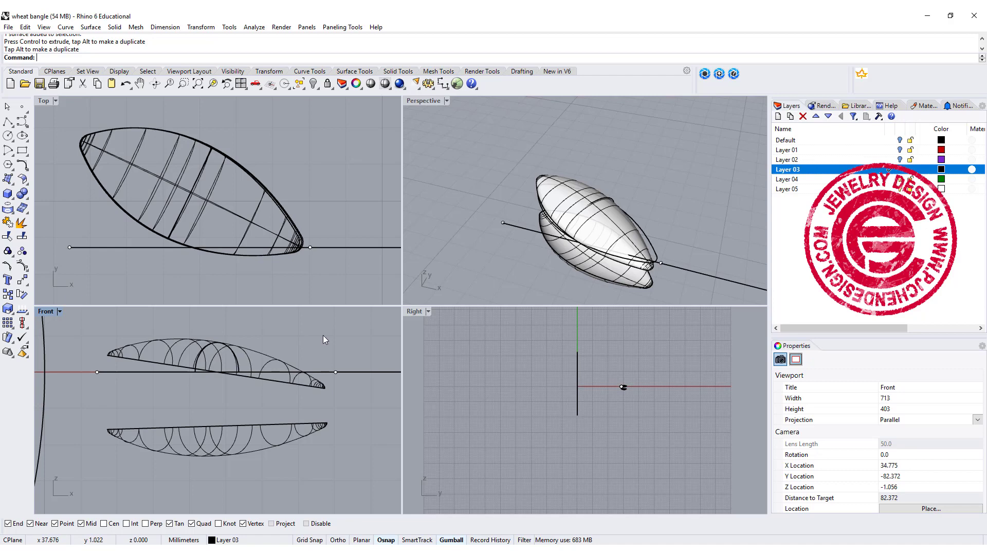
Loft the two halves' edges into a closed leaf and mirror it into a V-shaped pair.
left_click(8, 194)
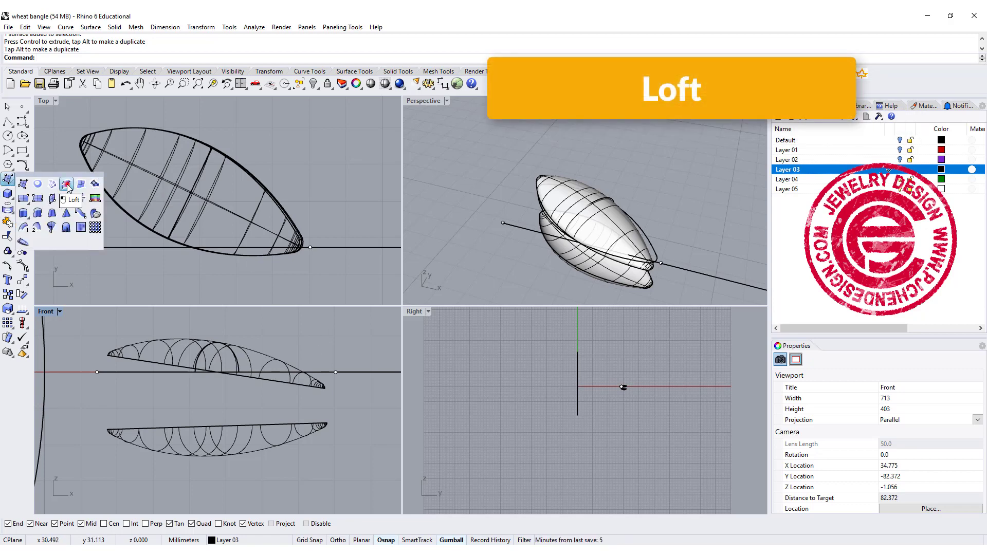
left_click(636, 267)
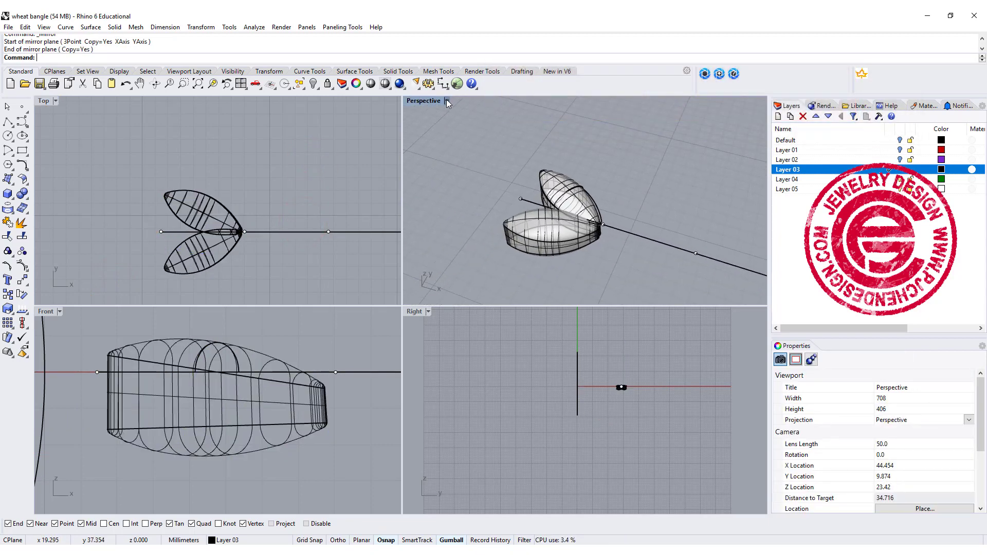
Set Perspective to Rendered and Boolean-union the two leaves into one solid.
left_click(447, 101)
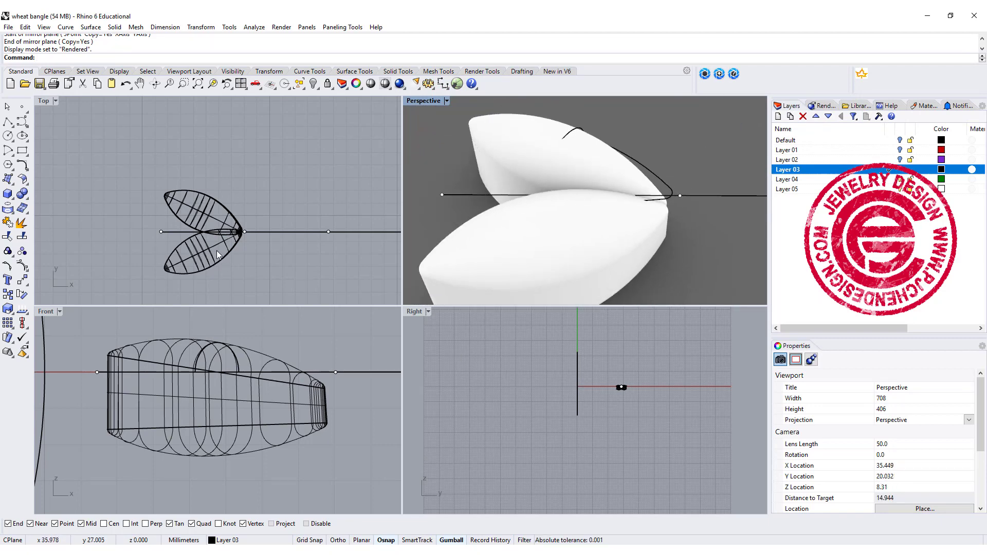
left_click(217, 234)
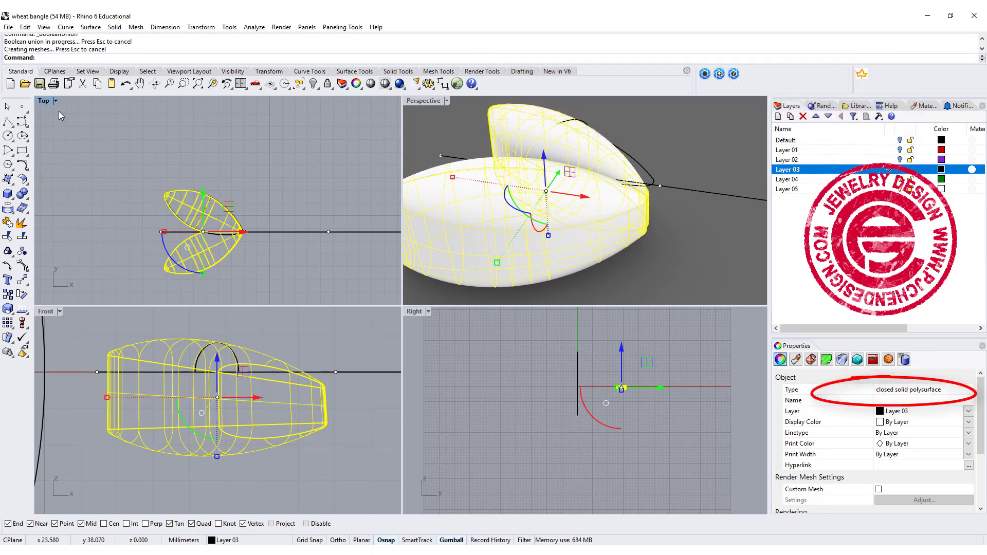
Array the grain pair linearly into 45 copies along the straight curve in the maximized Top view.
double_click(43, 101)
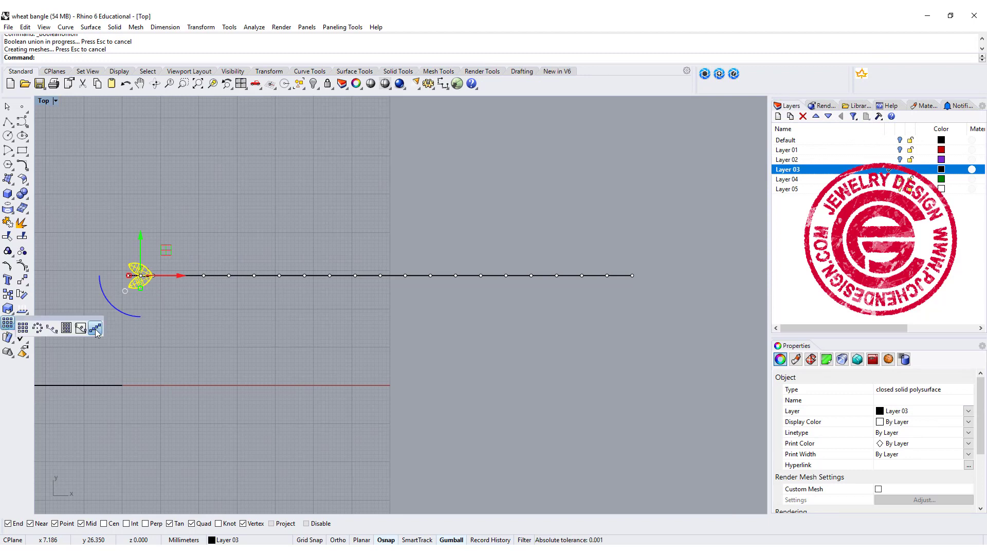
left_click(96, 328)
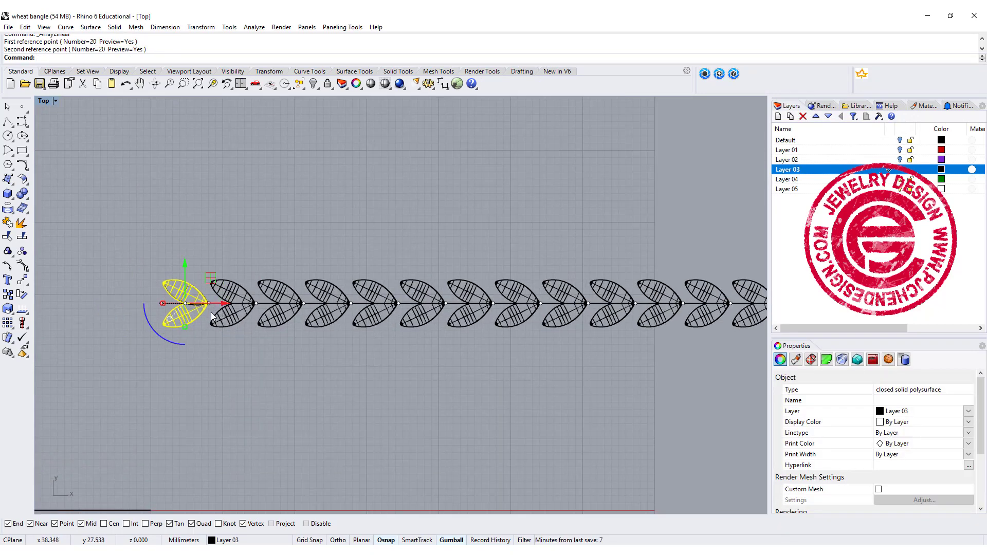
key("ctrl+z")
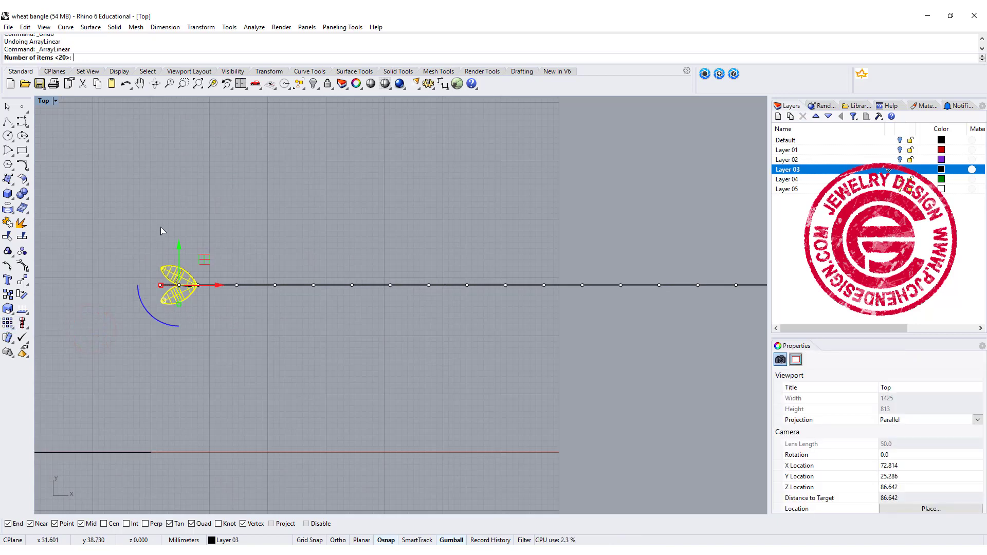
type("45")
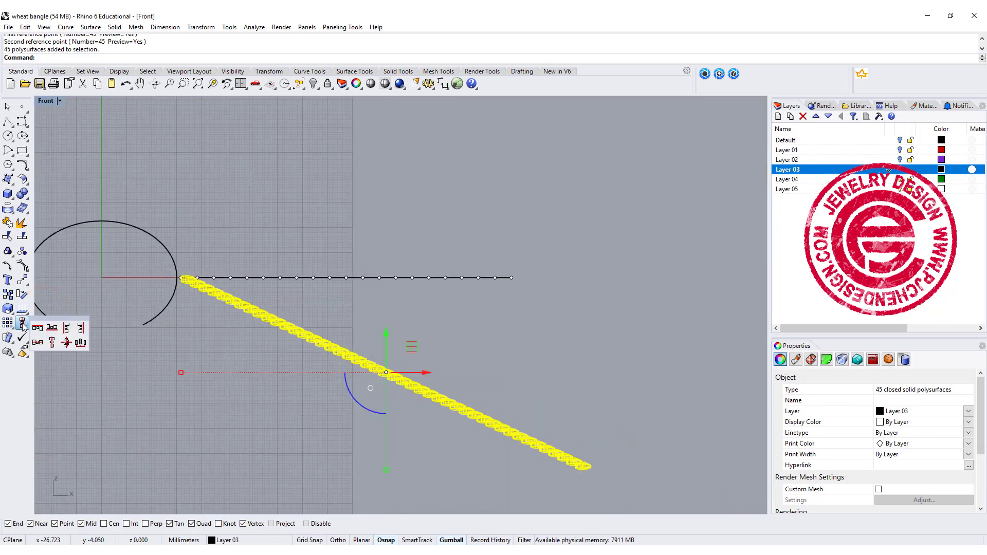
mouse_move(52, 328)
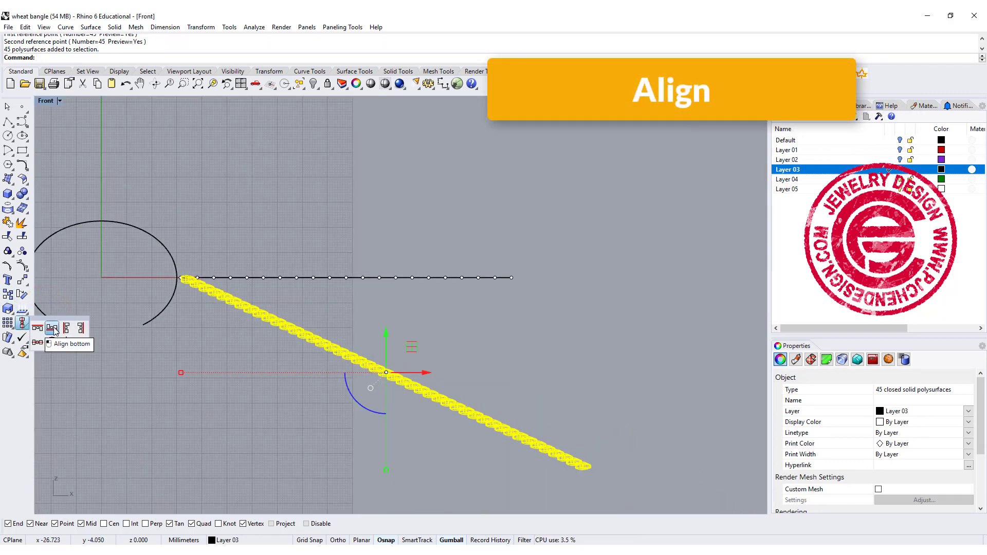
Align all 45 grain pairs to a common bottom so they sit level along the line.
left_click(52, 328)
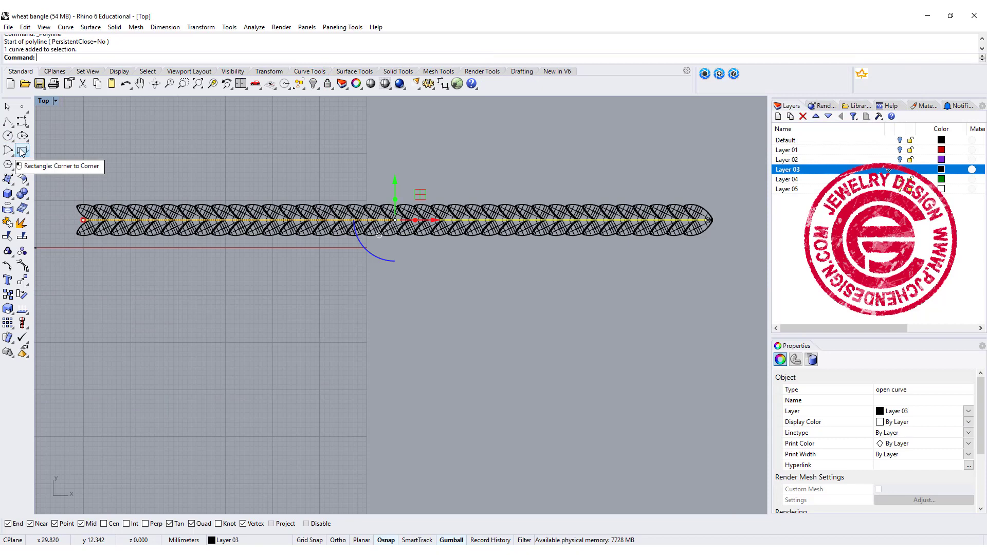
Cap the grain polysurfaces into closed solids and begin Fillet Edges in Perspective.
left_click(22, 151)
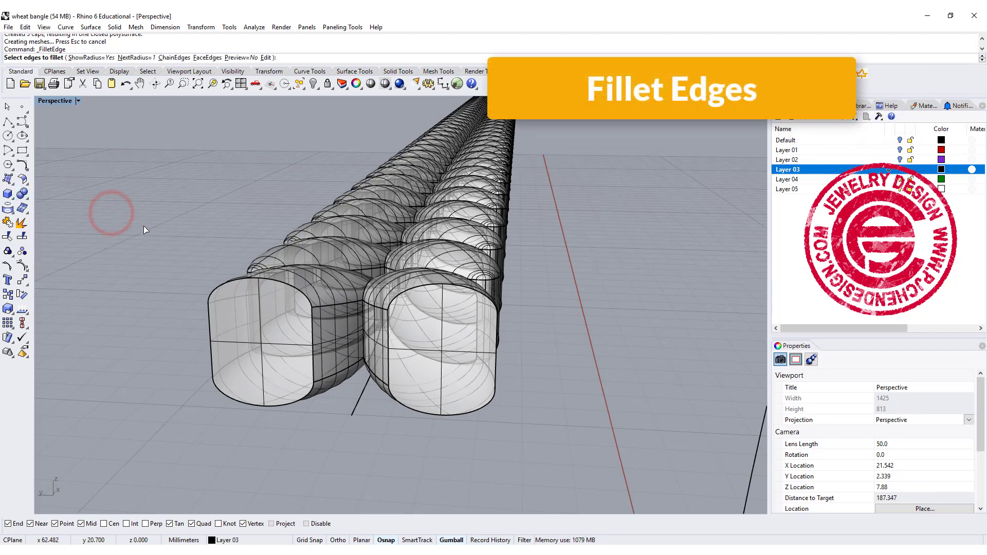
Set the fillet radius near 0.25 and pick the first edges of the front grain.
type("0.2")
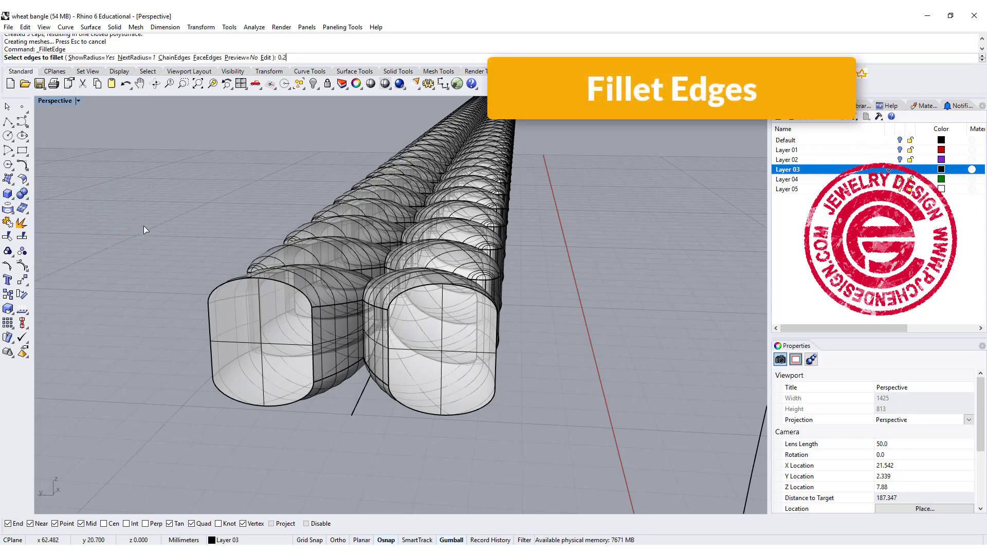
left_click(391, 333)
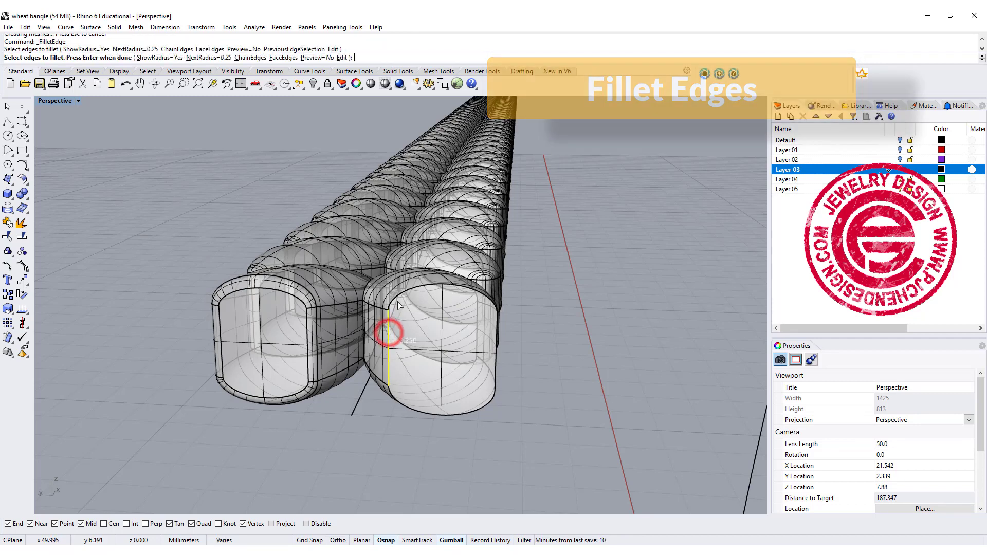
left_click(497, 371)
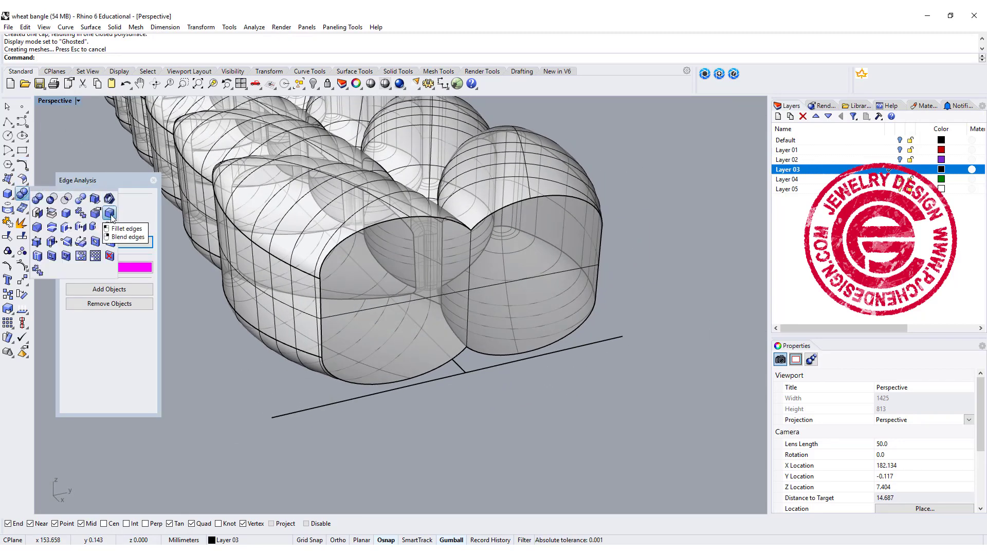
left_click(109, 214)
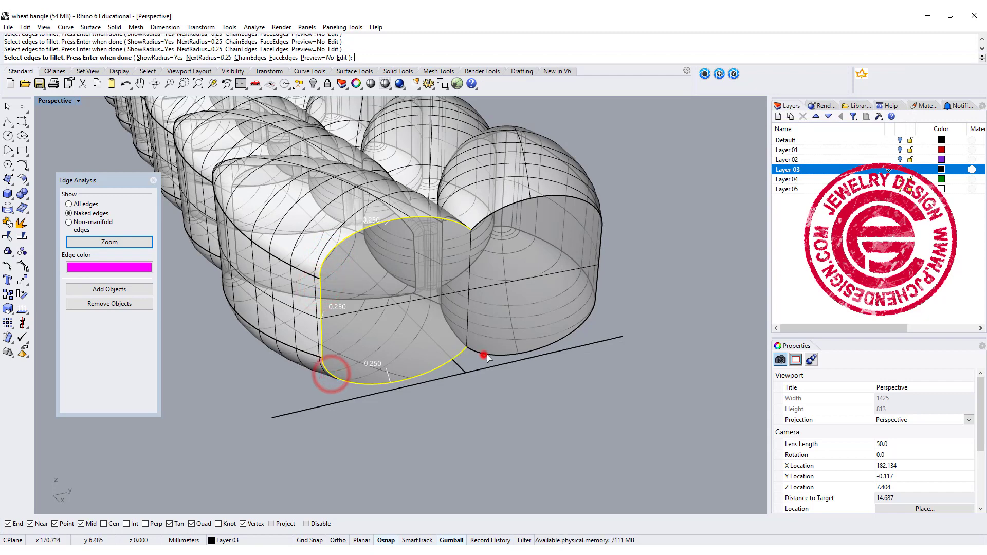
Round both grain end edge loops with the 0.25 fillet, selected via Edge Analysis.
left_click(591, 213)
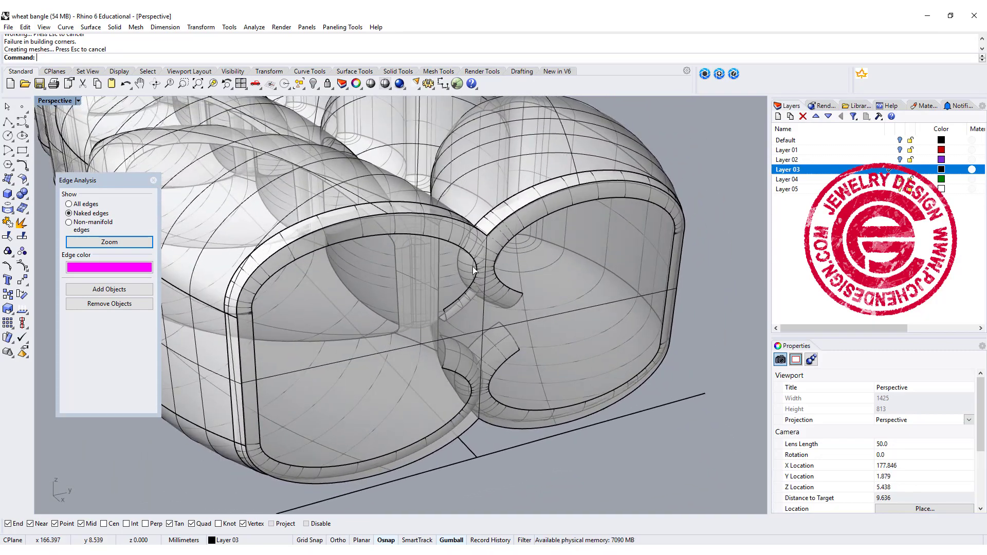
key("ctrl+z")
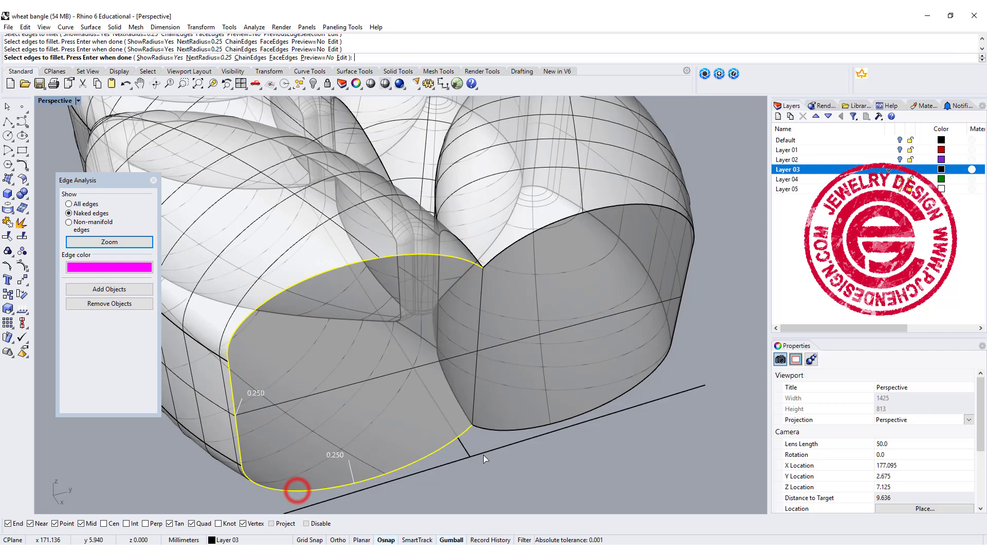
left_click(680, 312)
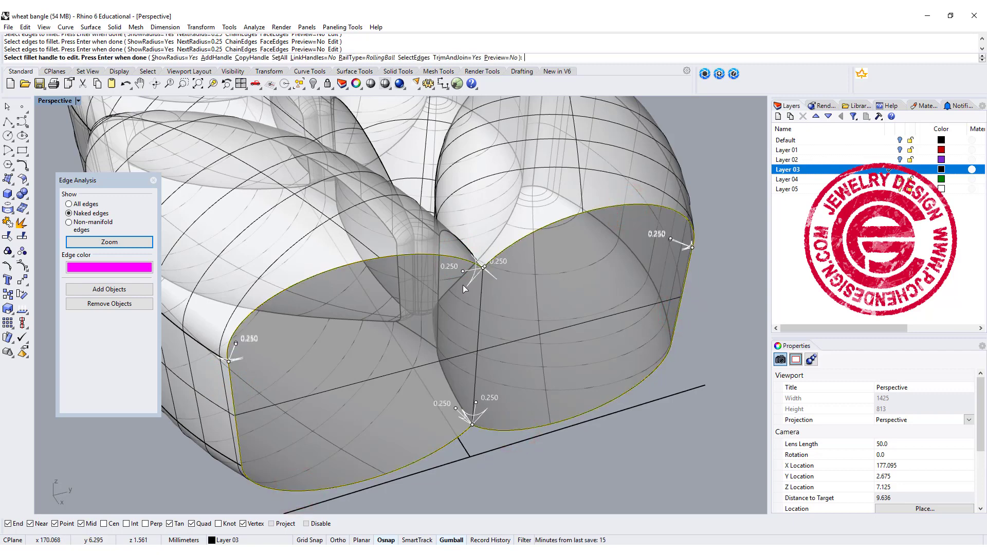
left_click(466, 272)
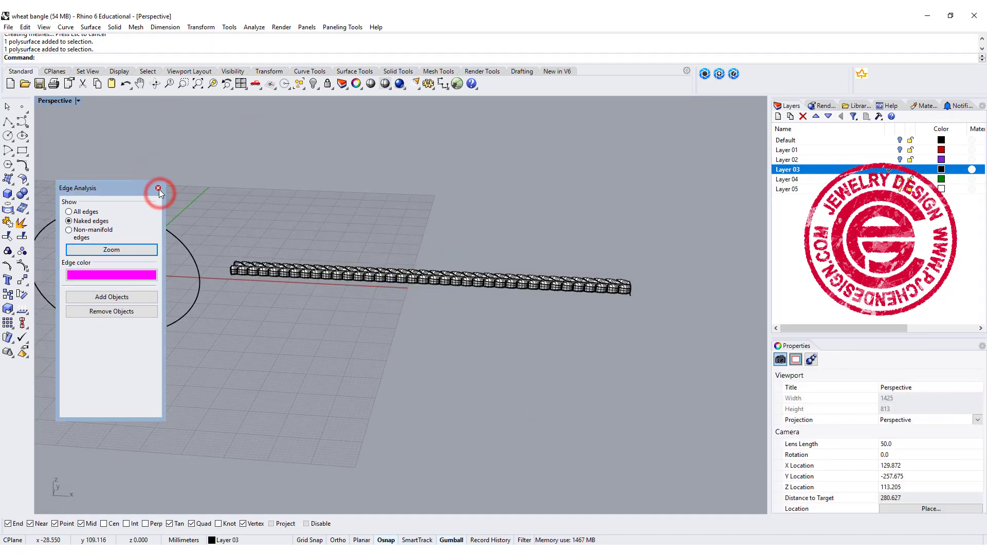
Cage Edit the row and Scale 1D its end cage points from the end midpoint to taper it.
left_click(159, 190)
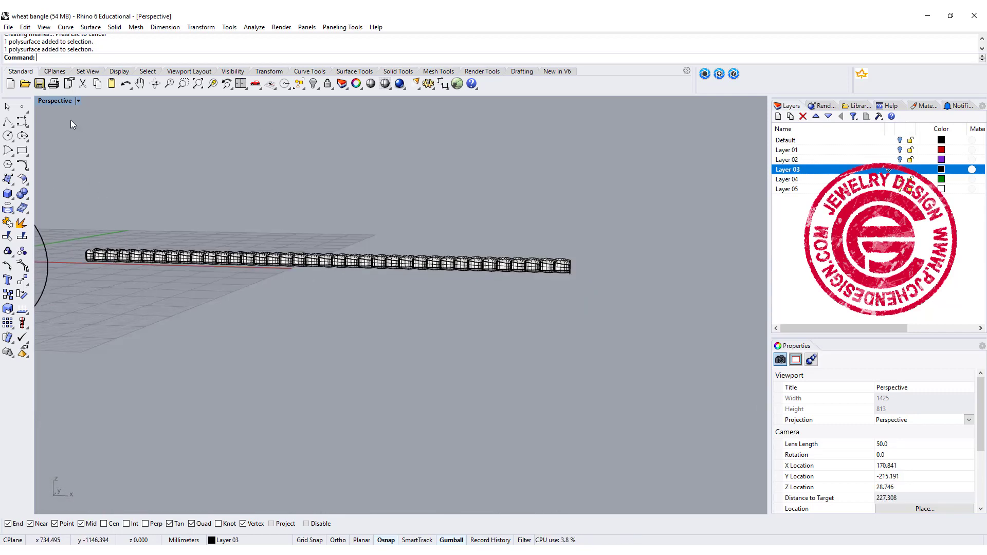
left_click(318, 261)
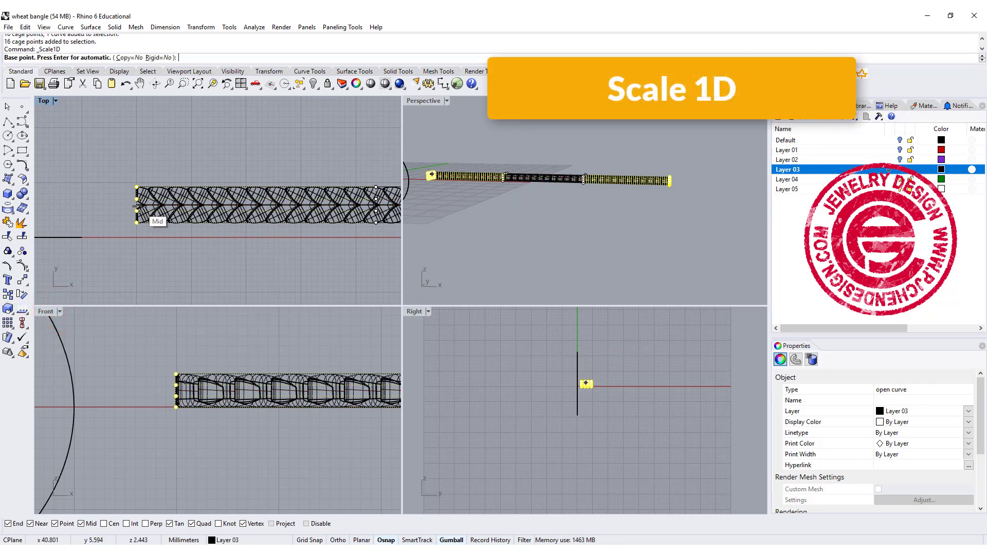
left_click(135, 207)
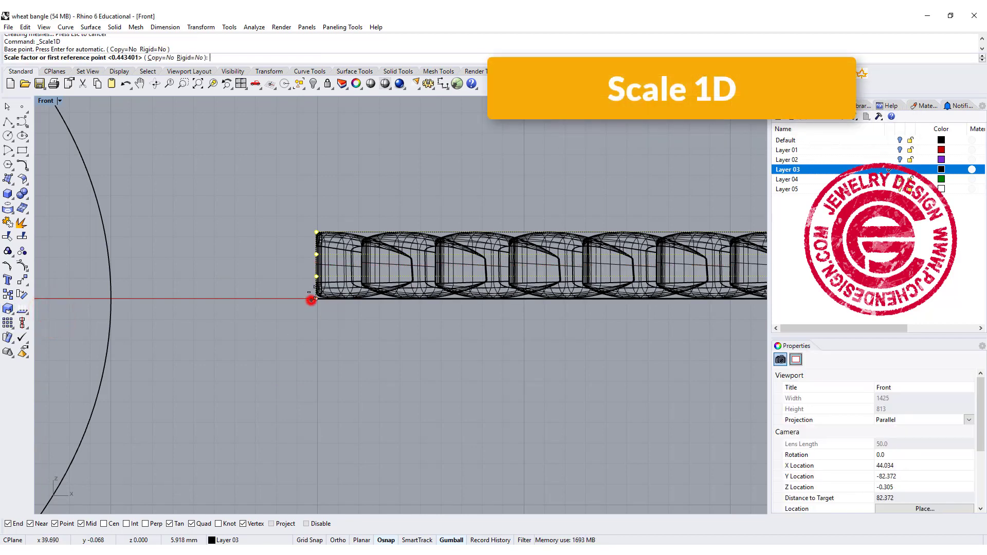
left_click(317, 118)
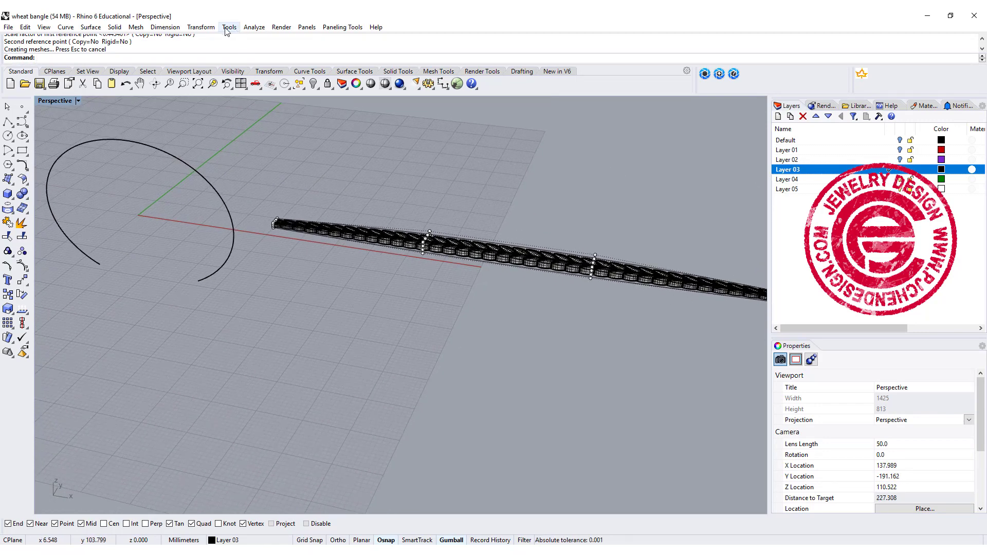
mouse_move(201, 26)
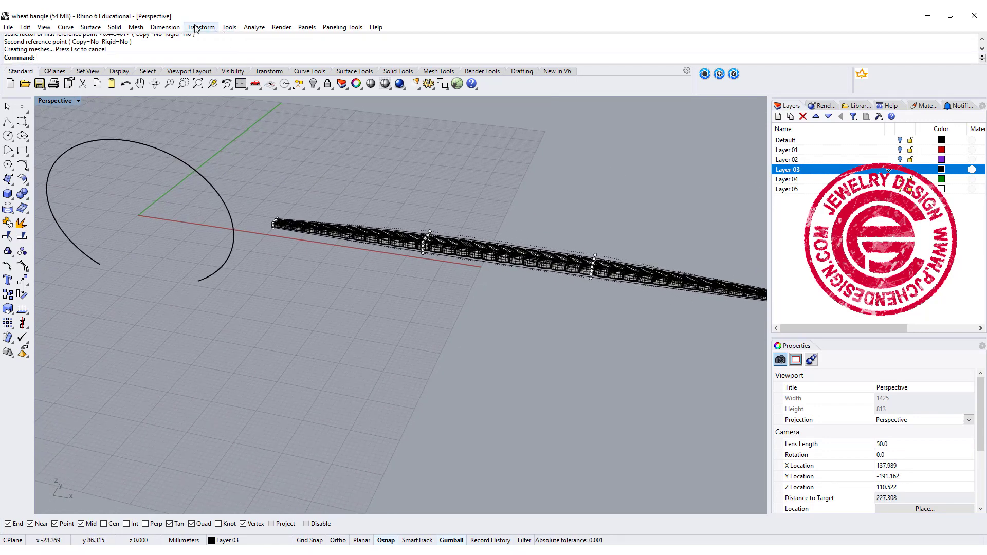
Flow the grain row along the open bangle curve and view the rendered silver and gold bangles.
left_click(200, 26)
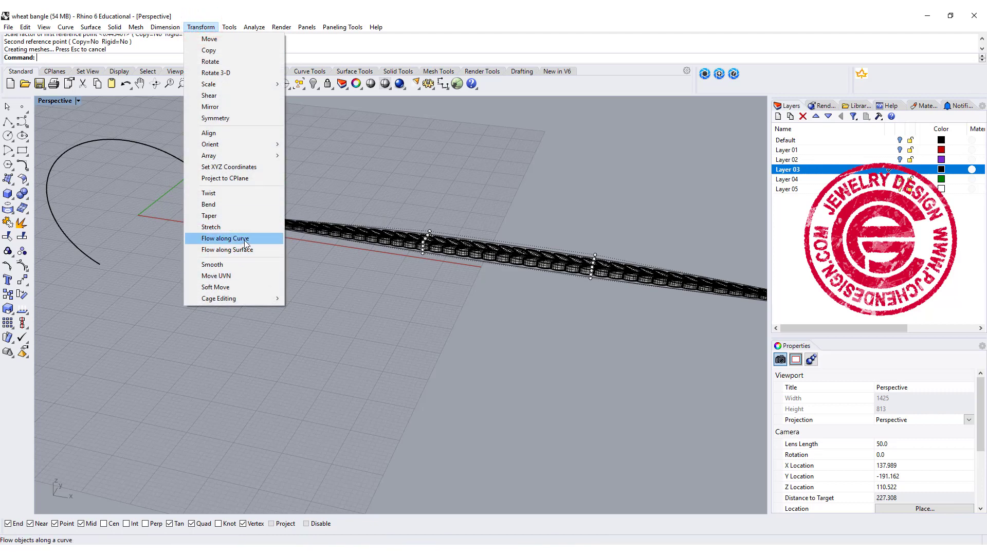
left_click(225, 237)
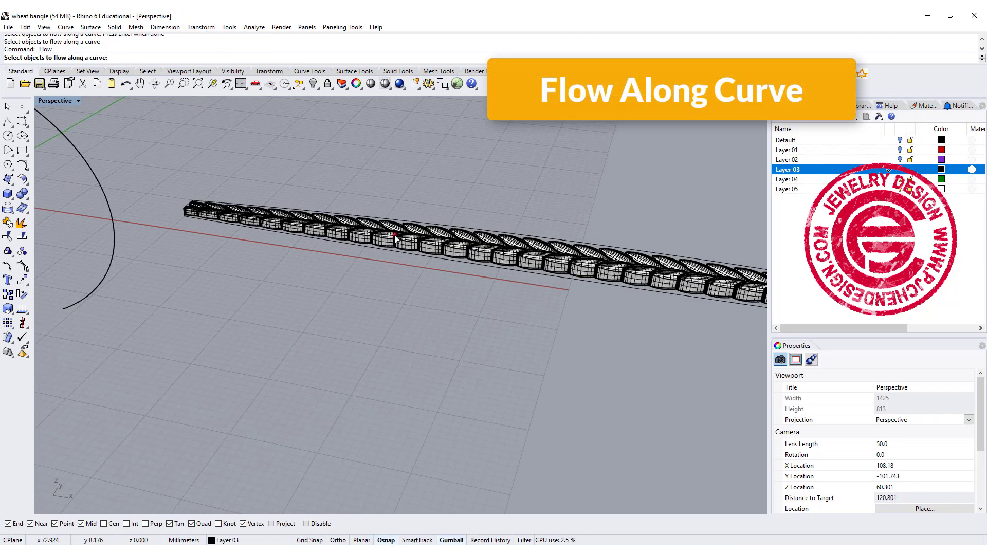
left_click(390, 236)
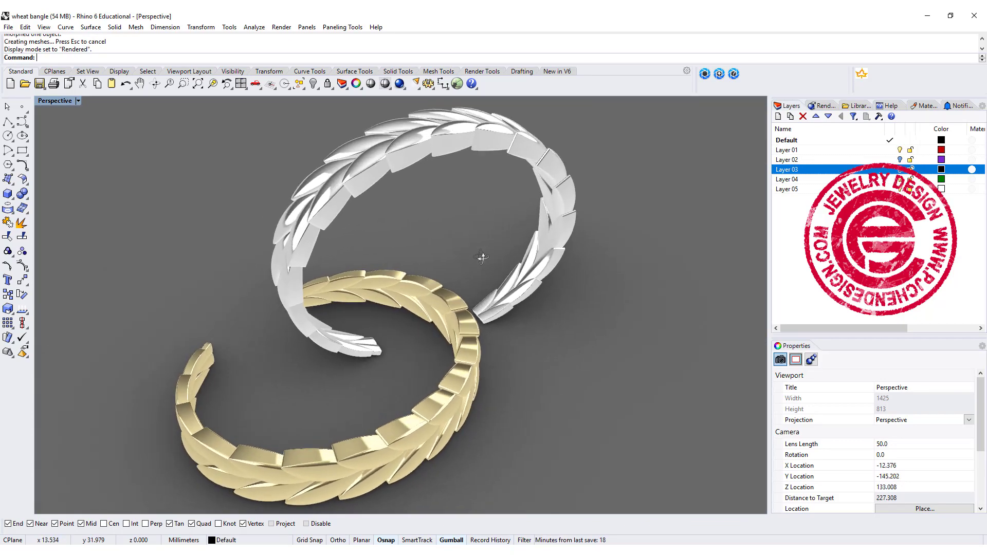
left_click_drag(482, 258, 422, 263)
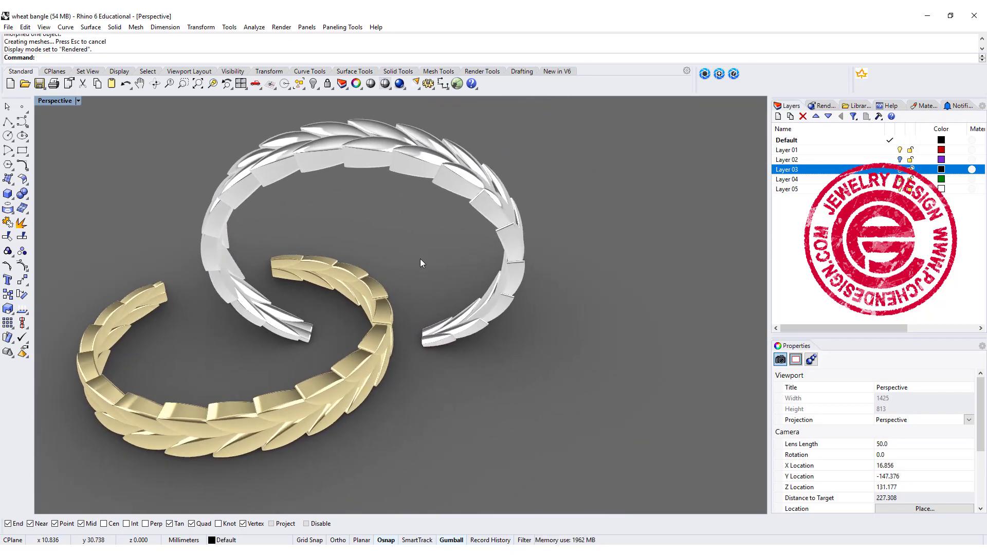